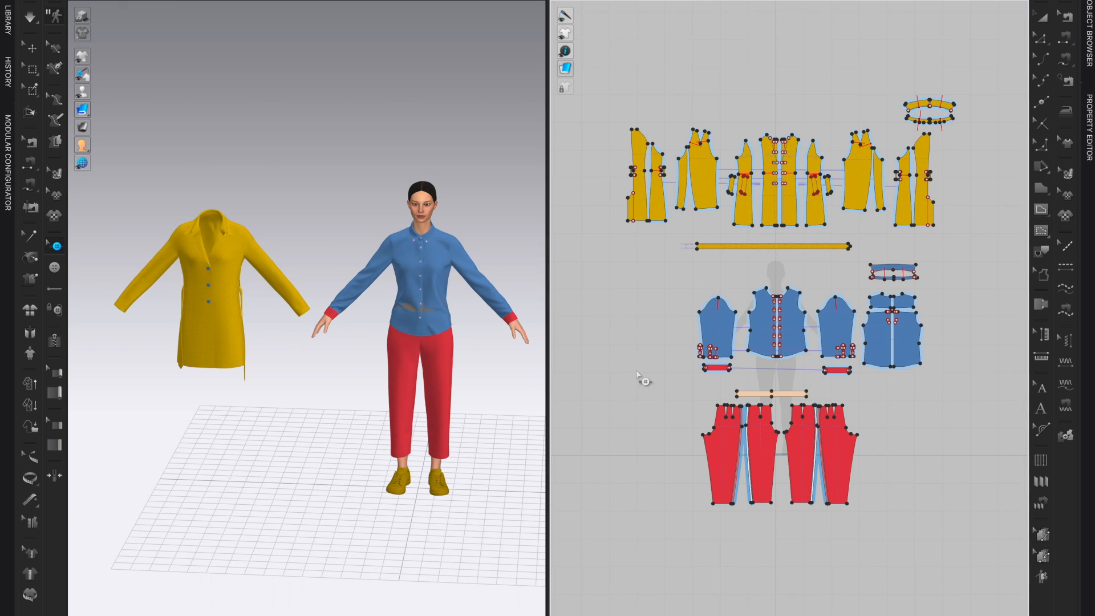
mouse_move(571, 285)
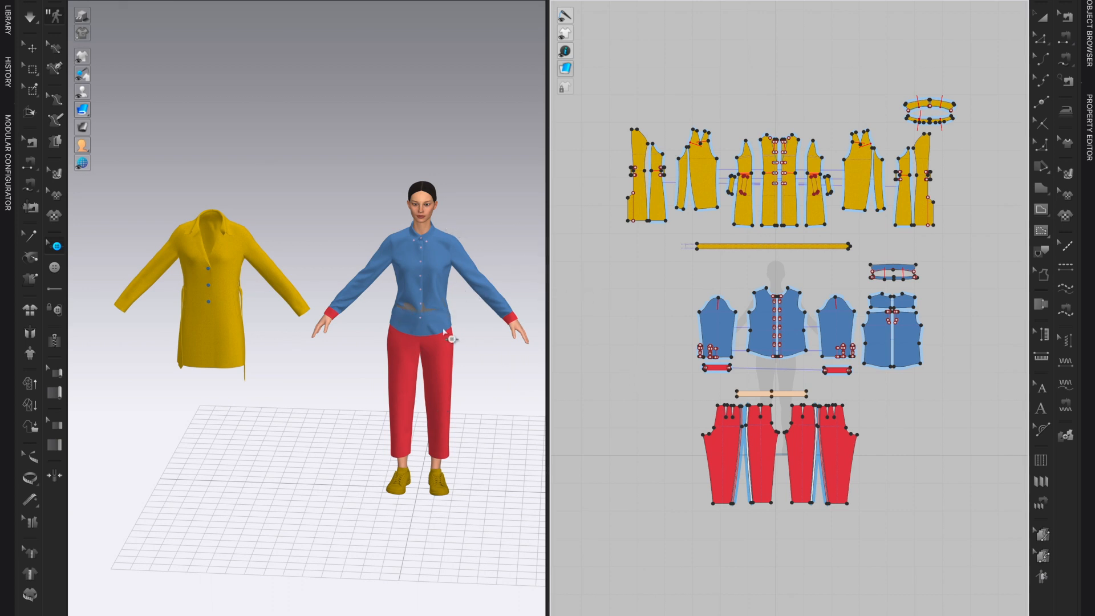
mouse_move(252, 405)
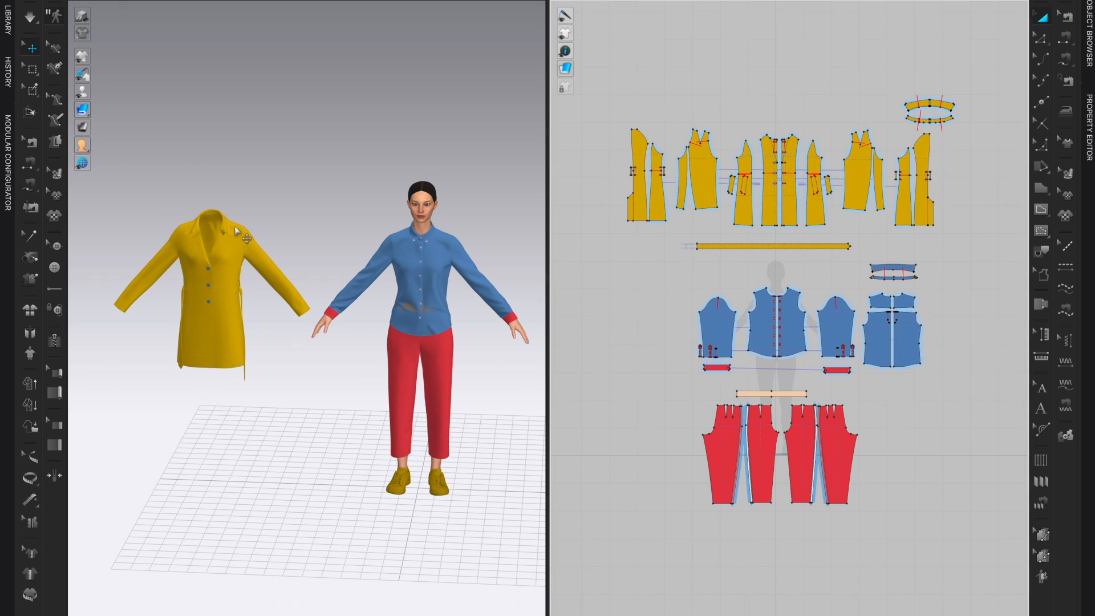
mouse_move(373, 300)
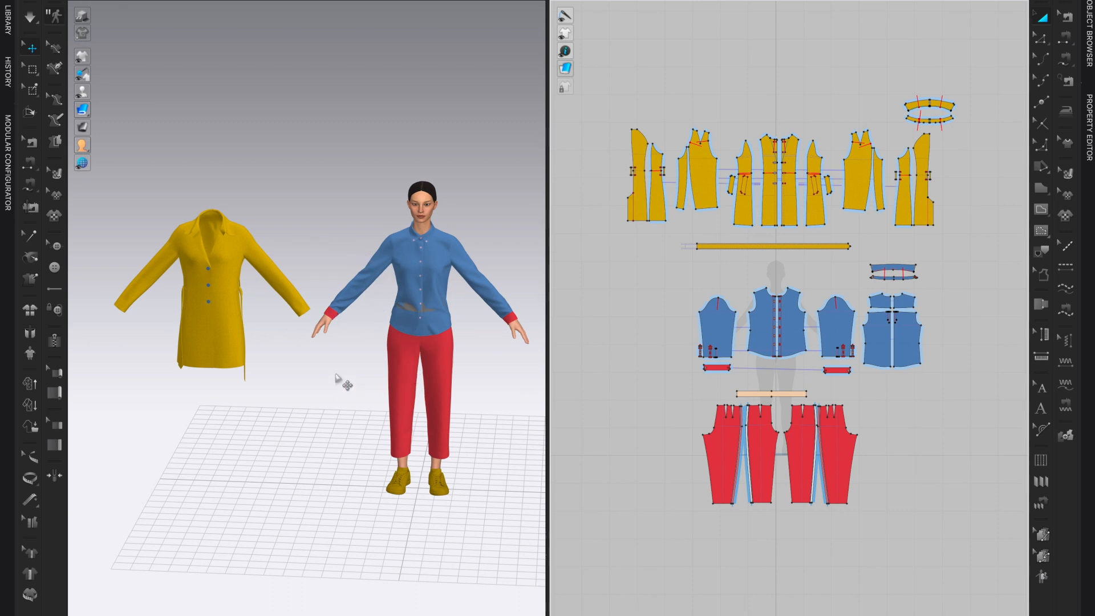
mouse_move(467, 387)
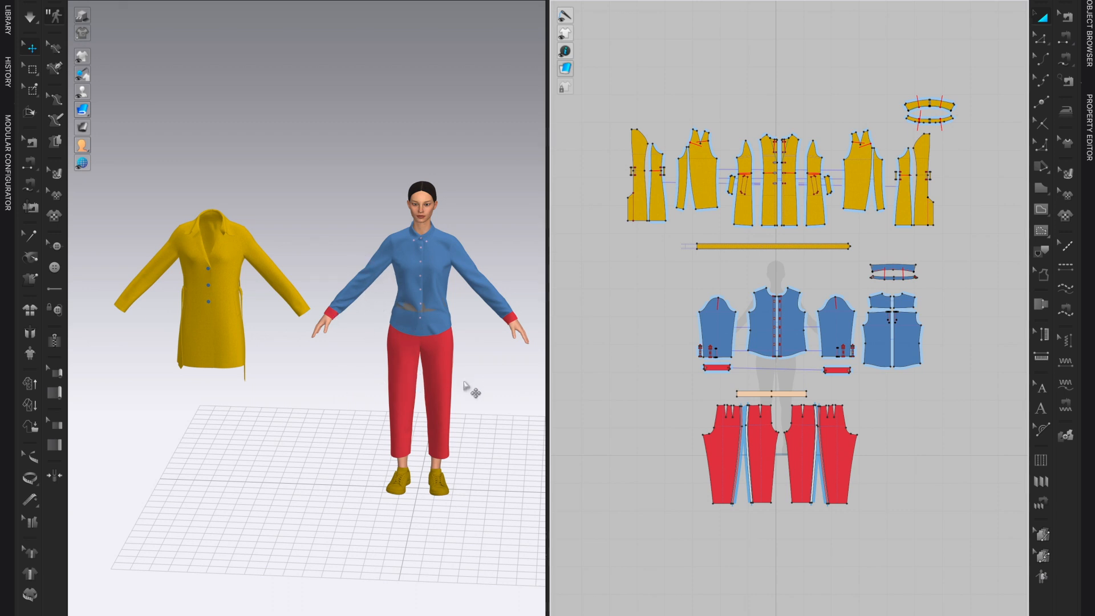
mouse_move(262, 411)
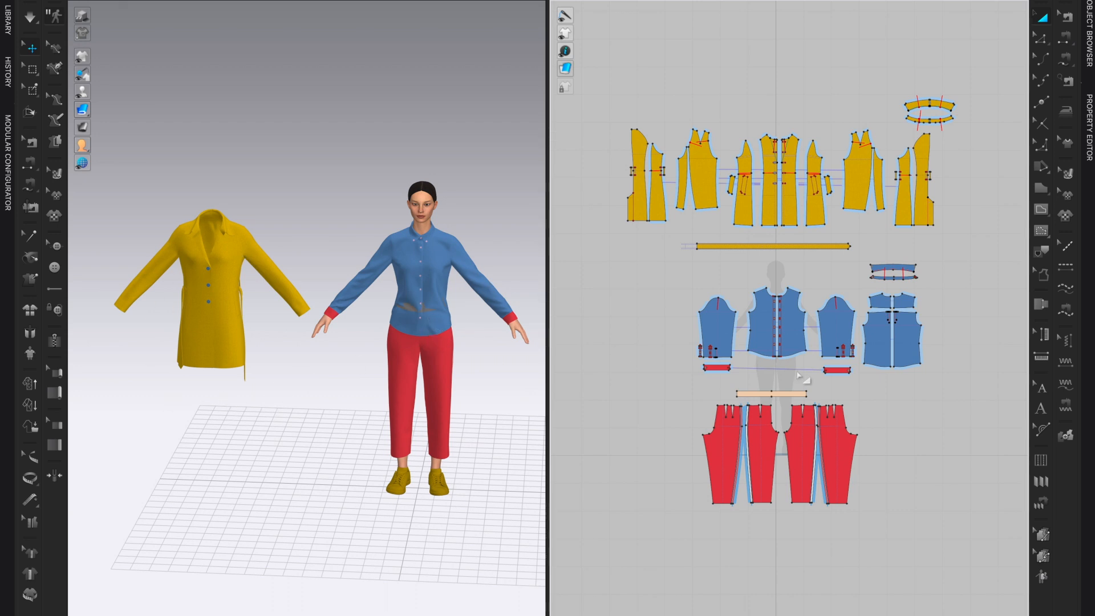
mouse_move(793, 377)
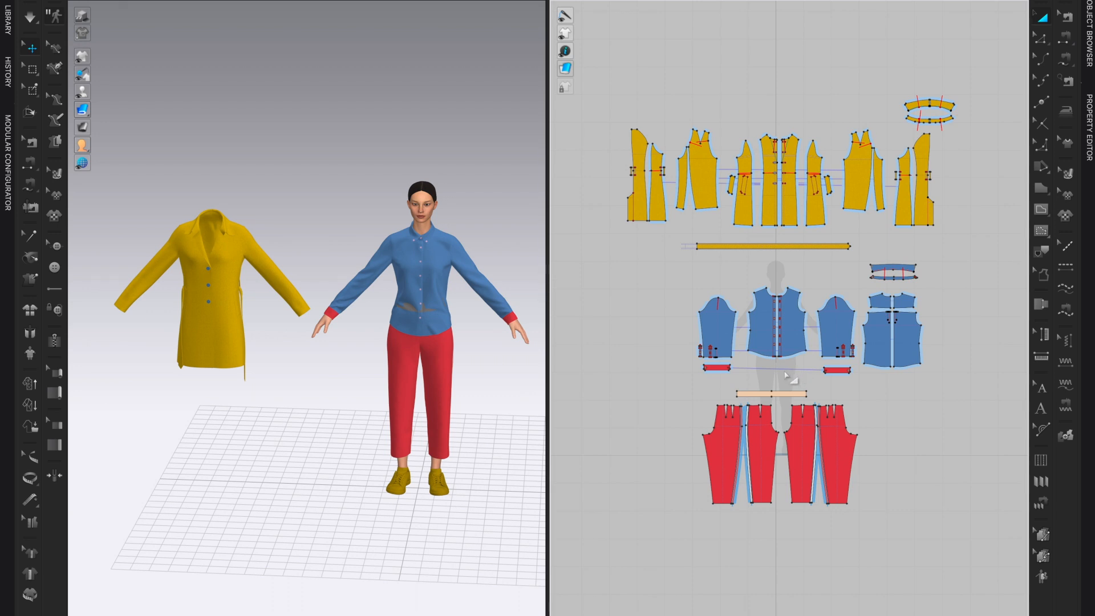
mouse_move(902, 407)
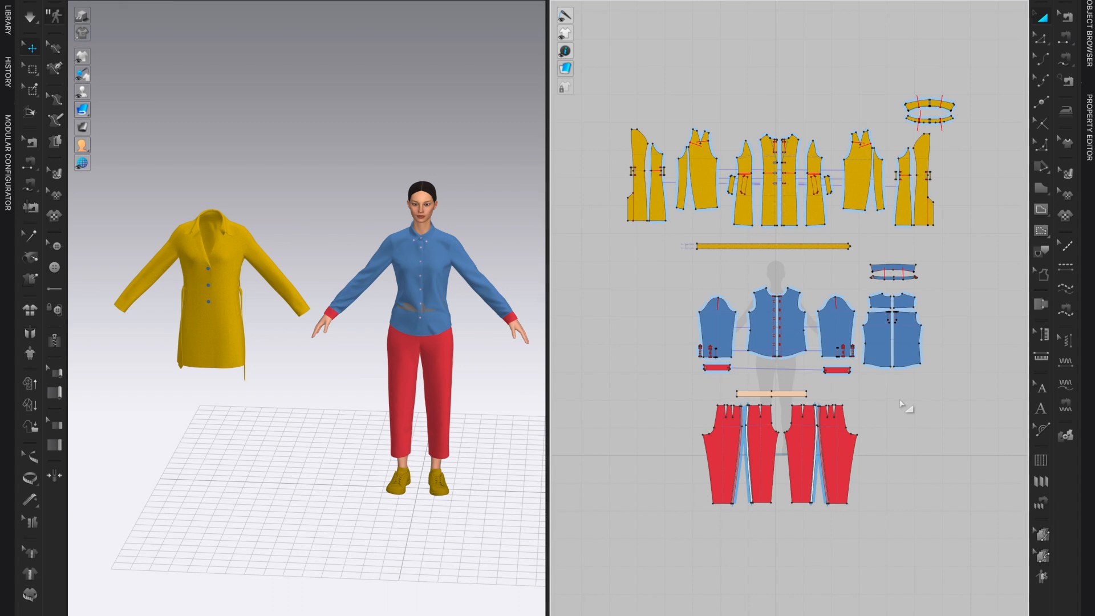
mouse_move(618, 71)
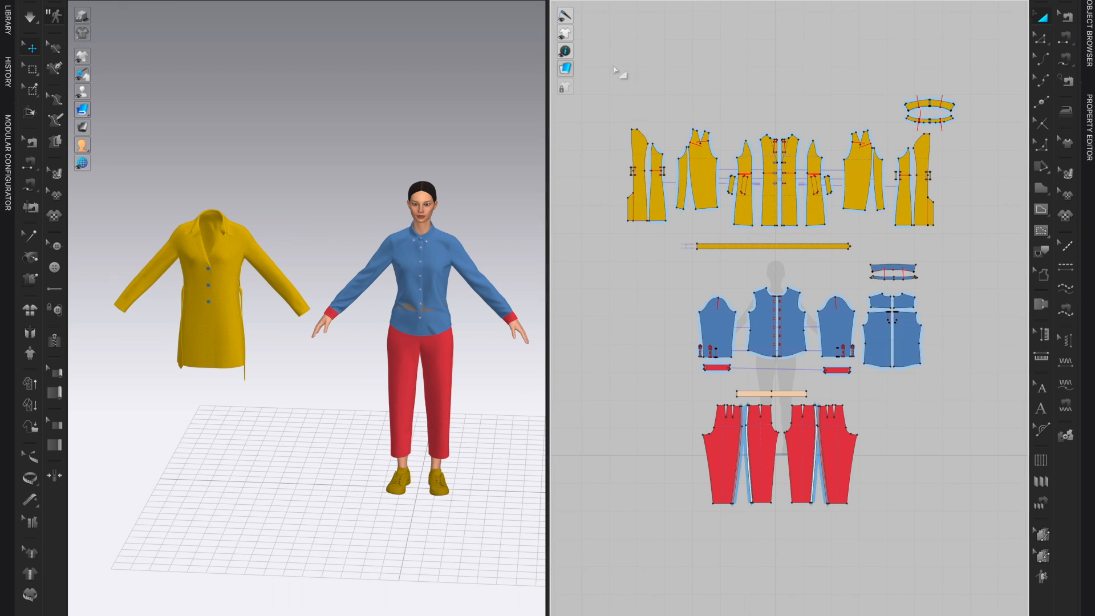
Select all the coat's pattern pieces and set their simulation layer to 1.
drag(615, 69, 985, 255)
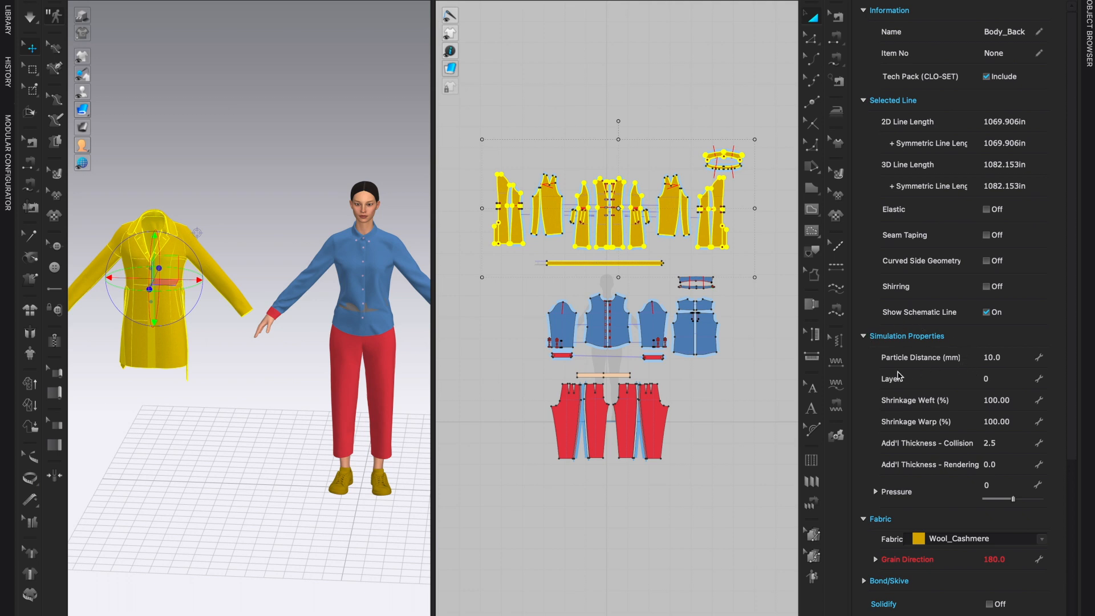
mouse_move(908, 388)
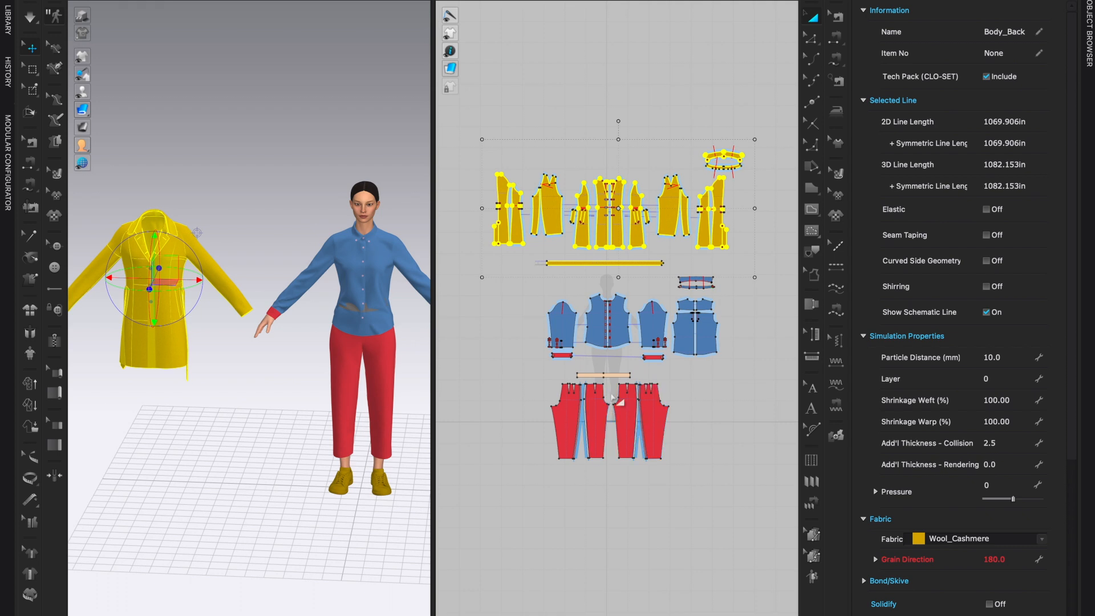
mouse_move(452, 264)
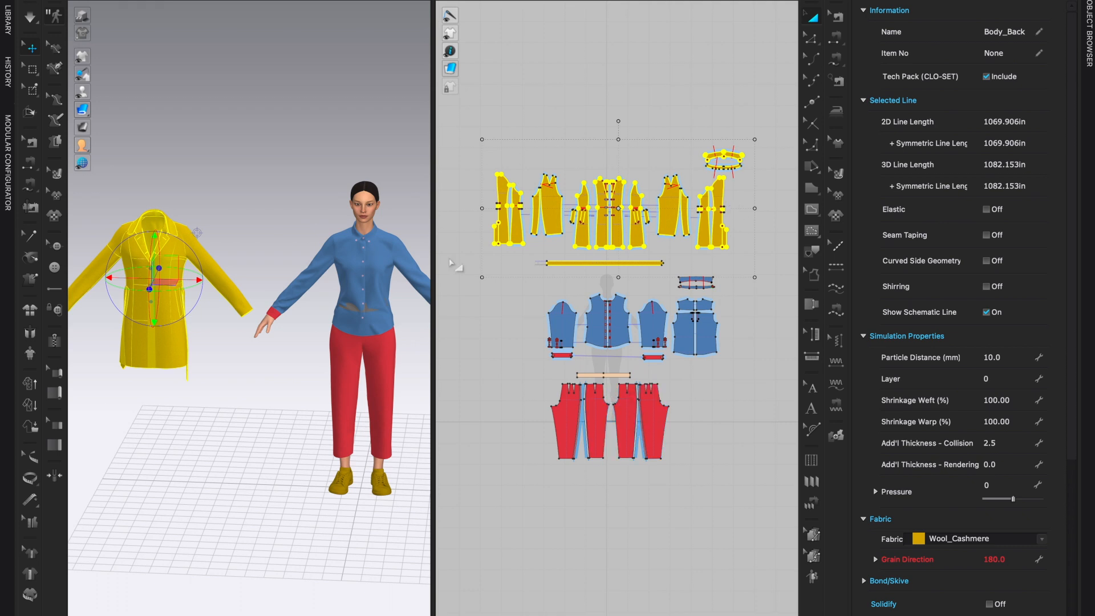
click(1007, 378)
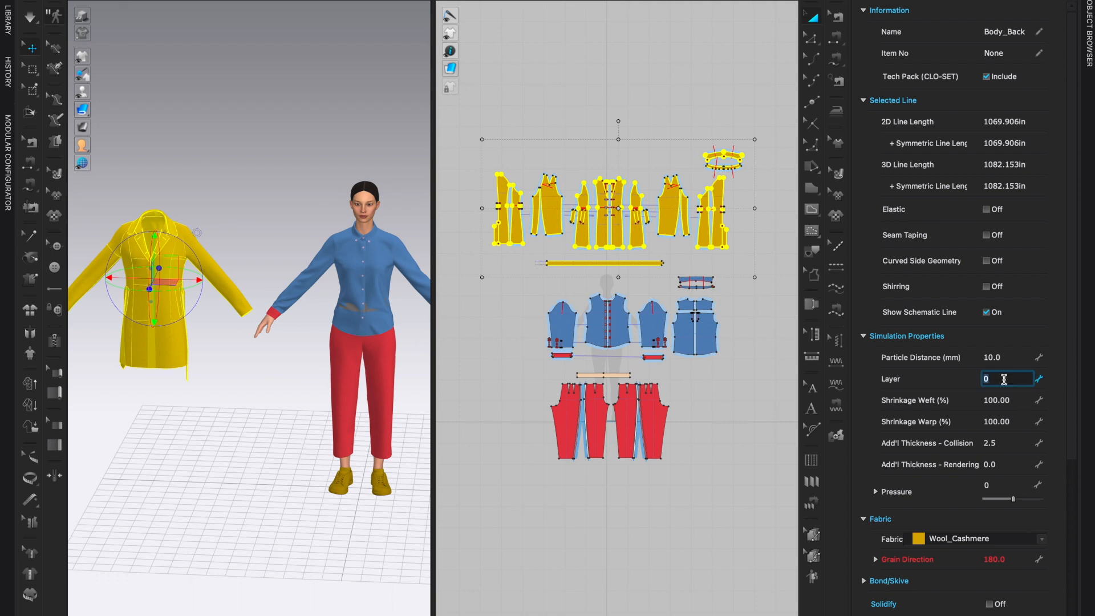
text(1)
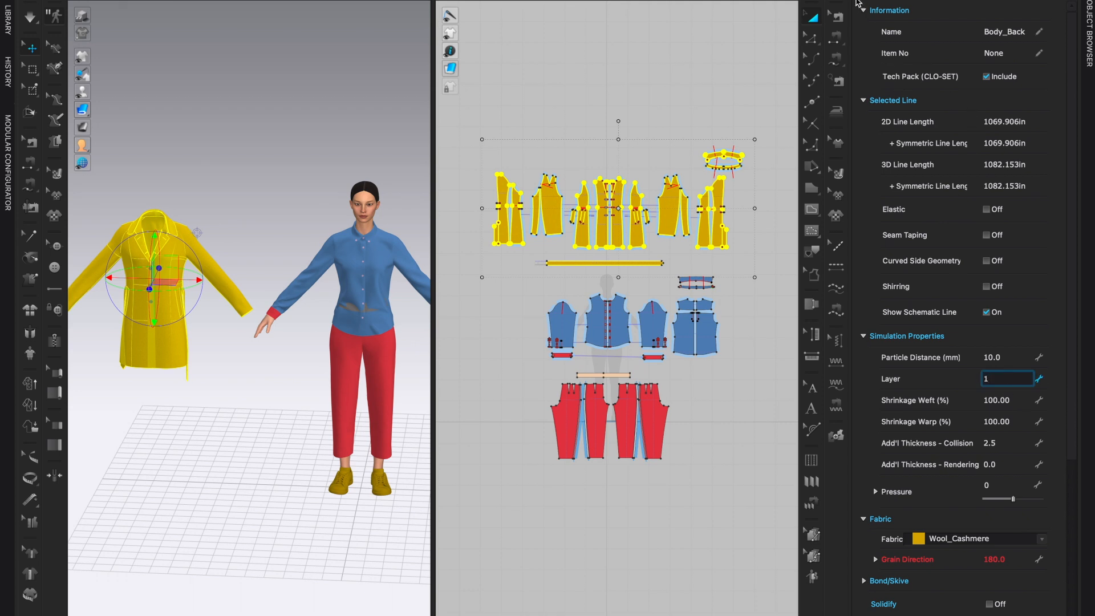
text(1)
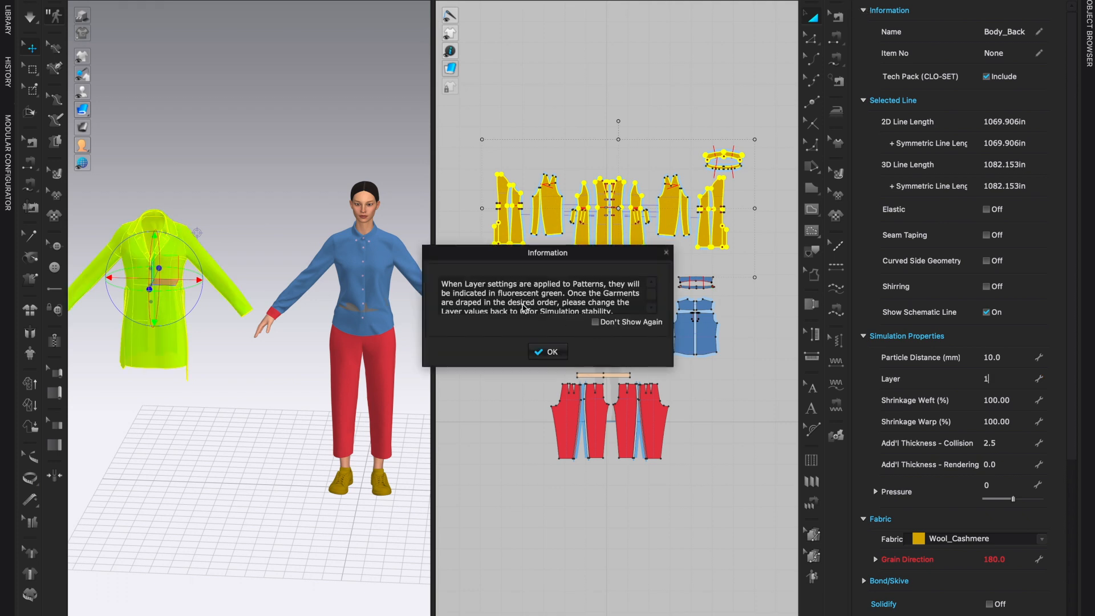
mouse_move(637, 346)
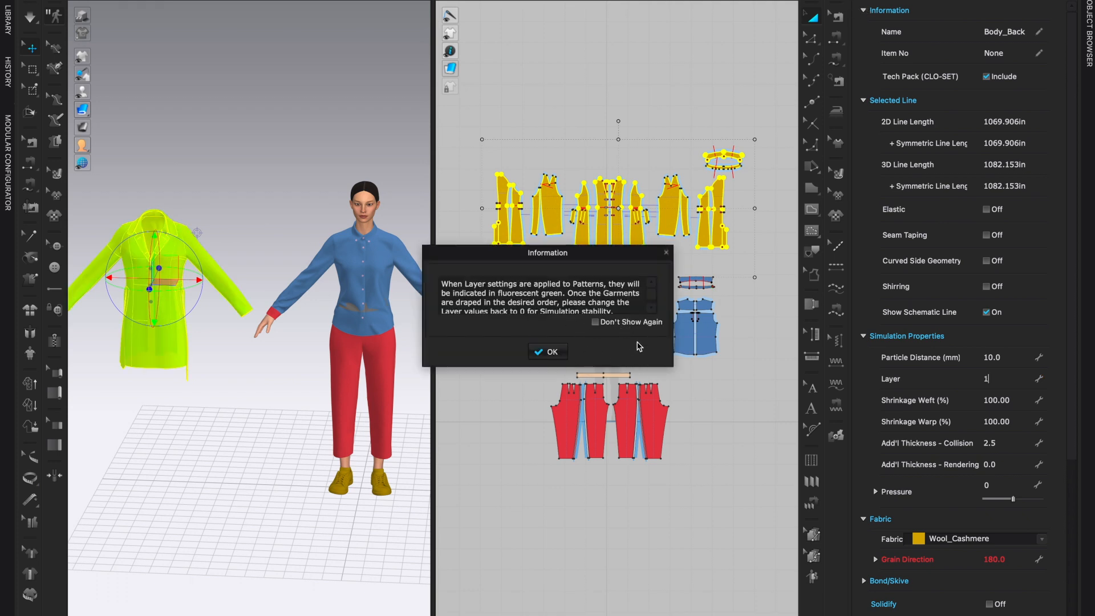
mouse_move(594, 296)
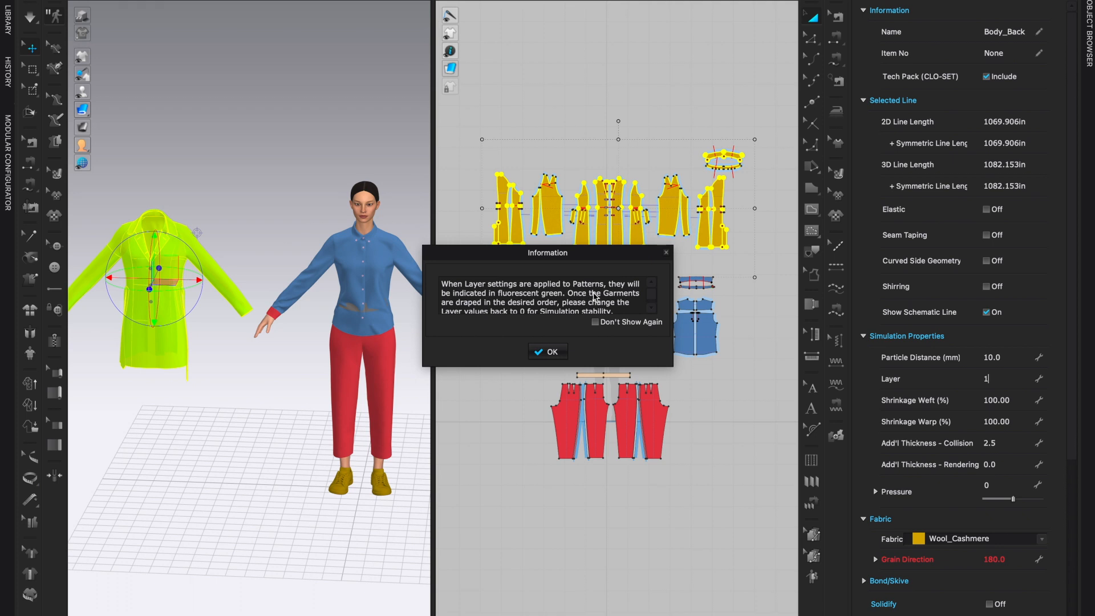
mouse_move(480, 316)
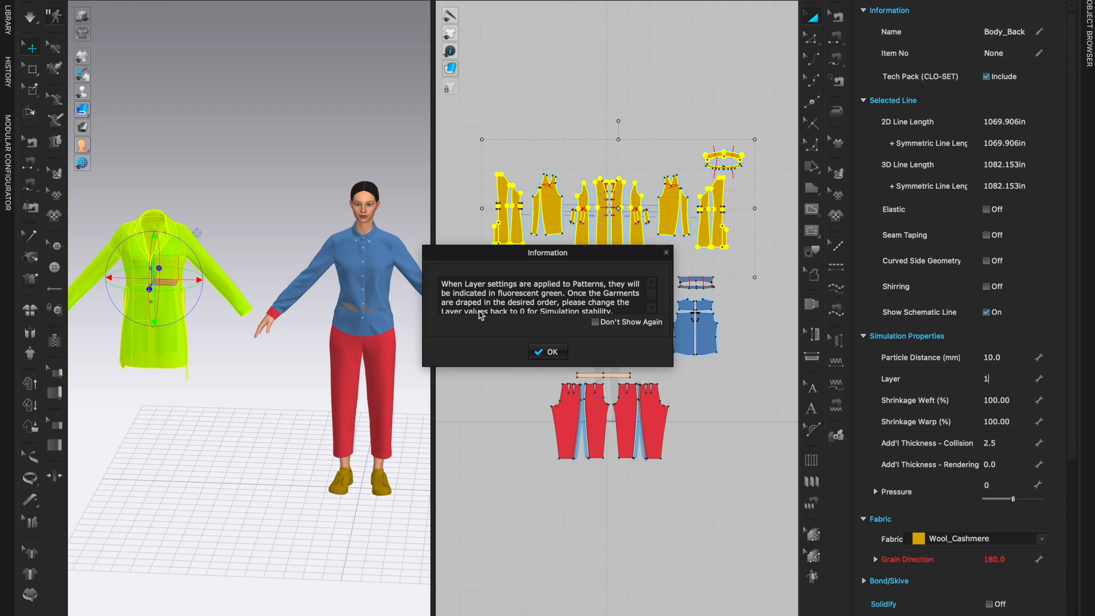
mouse_move(161, 280)
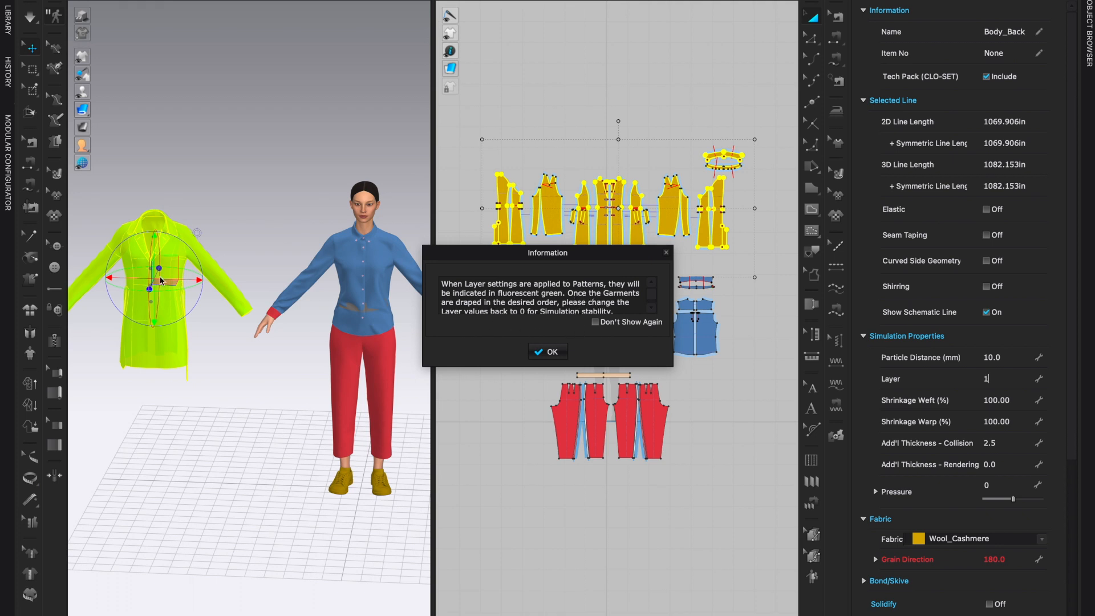
mouse_move(609, 349)
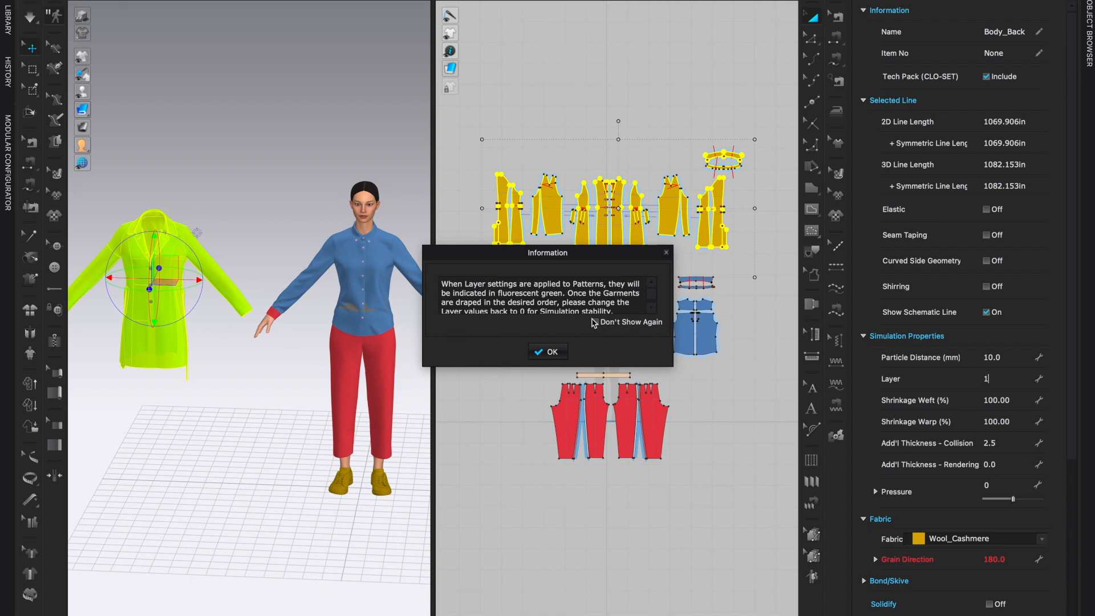
mouse_move(524, 330)
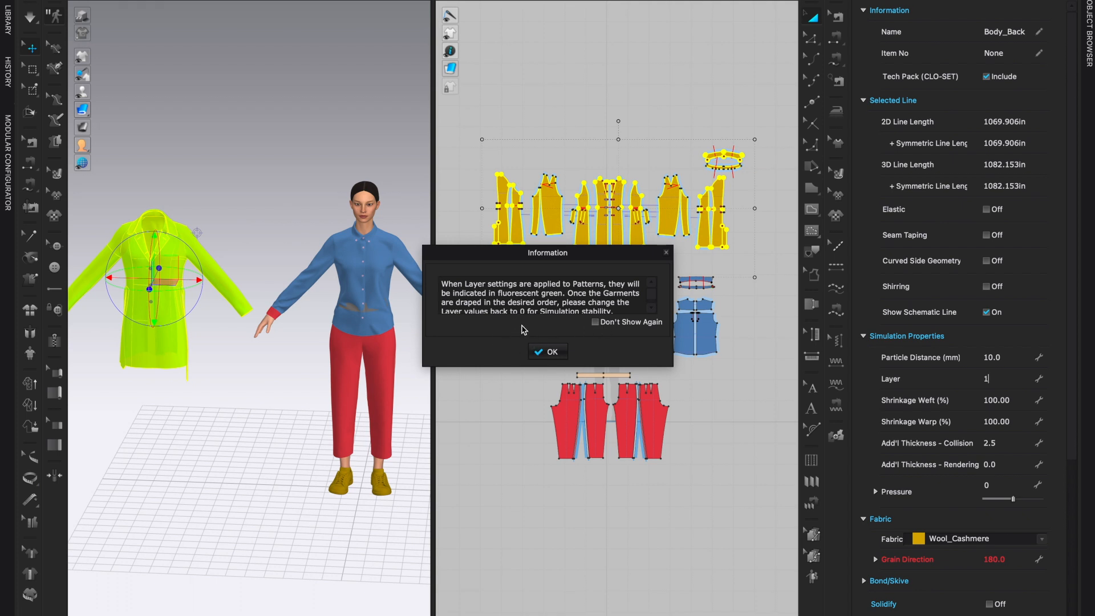
mouse_move(114, 369)
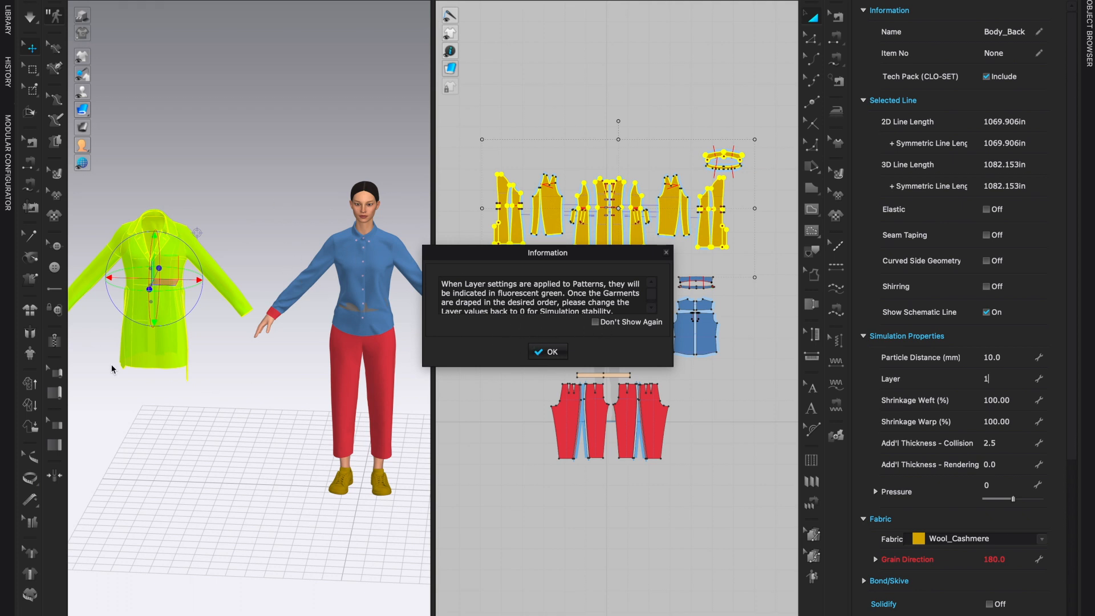
mouse_move(554, 281)
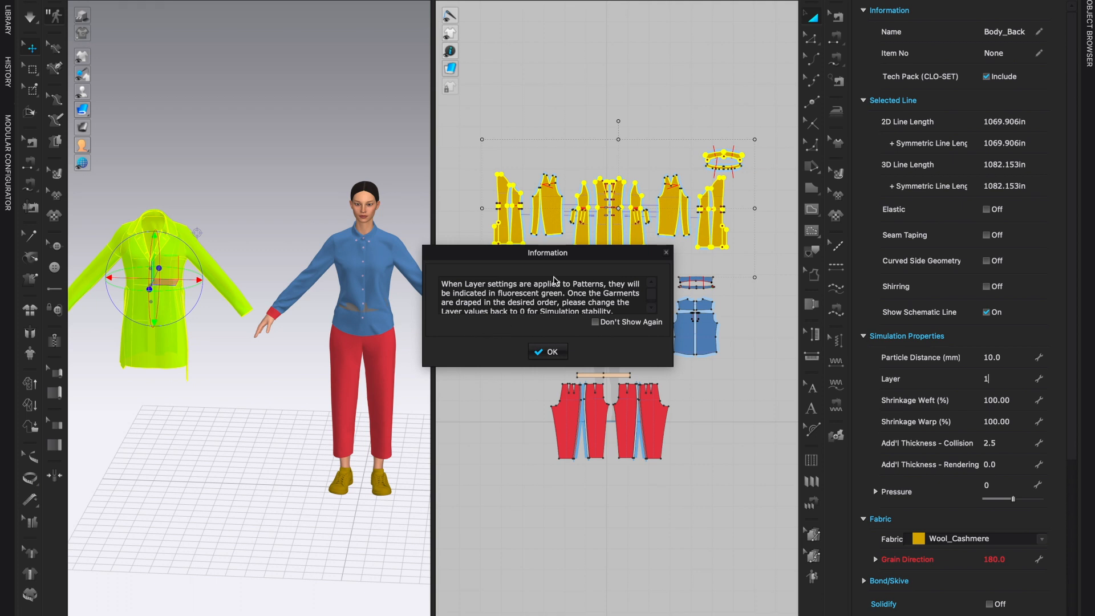
mouse_move(1073, 373)
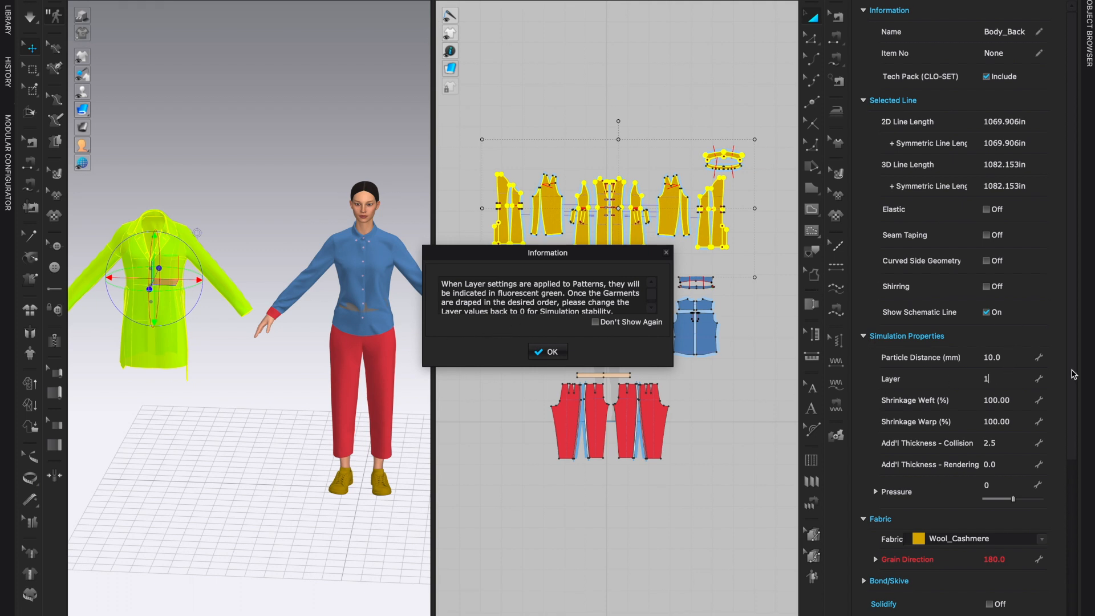
mouse_move(847, 379)
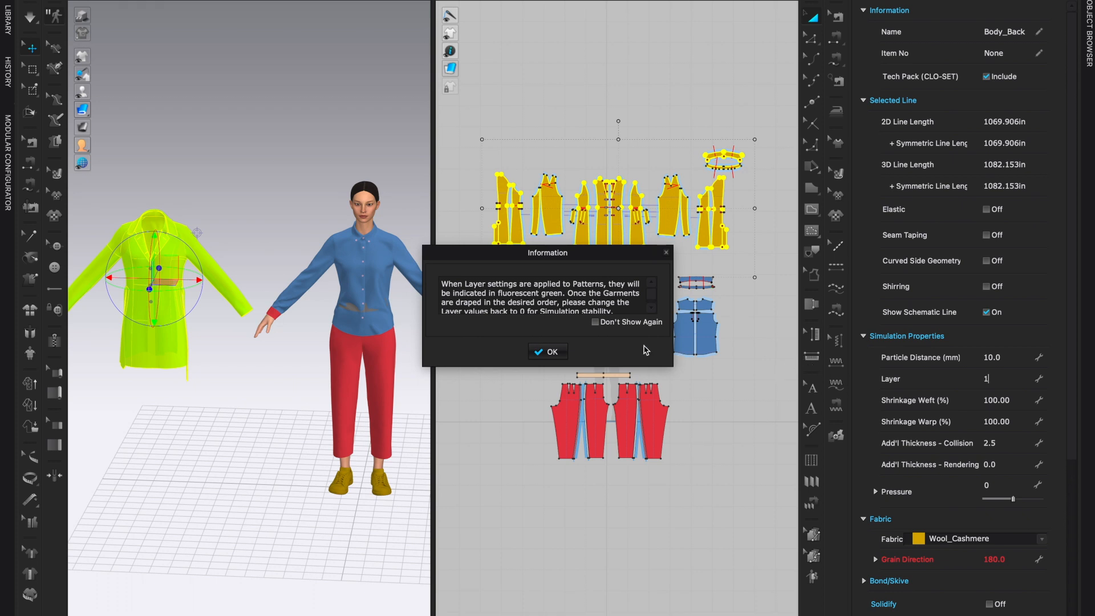
Dismiss the layer-settings notice and drag the coat from beside the avatar onto her body.
click(547, 351)
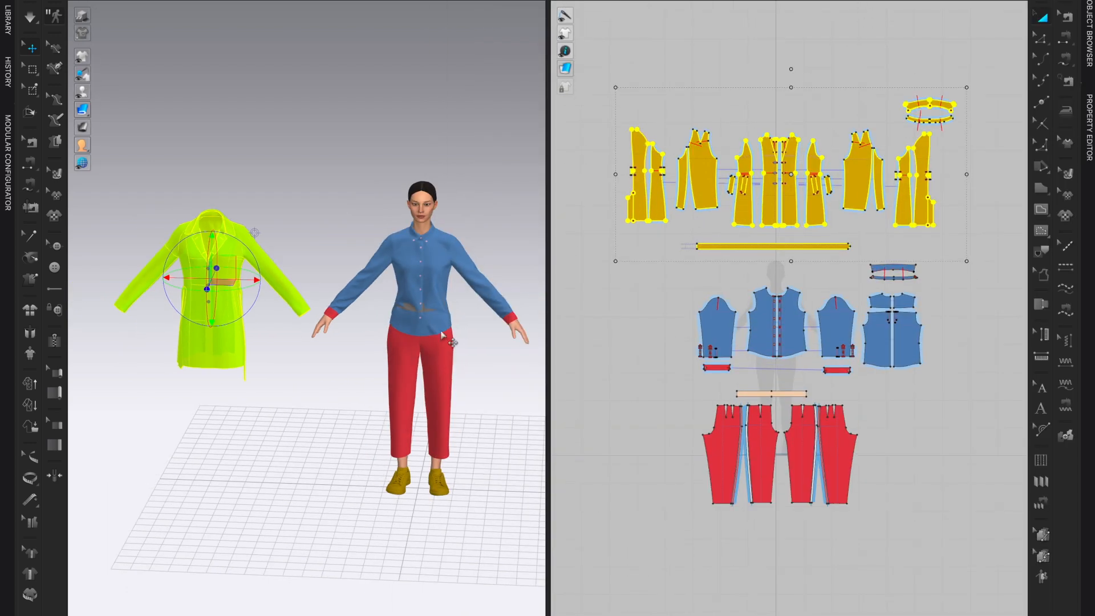
mouse_move(293, 409)
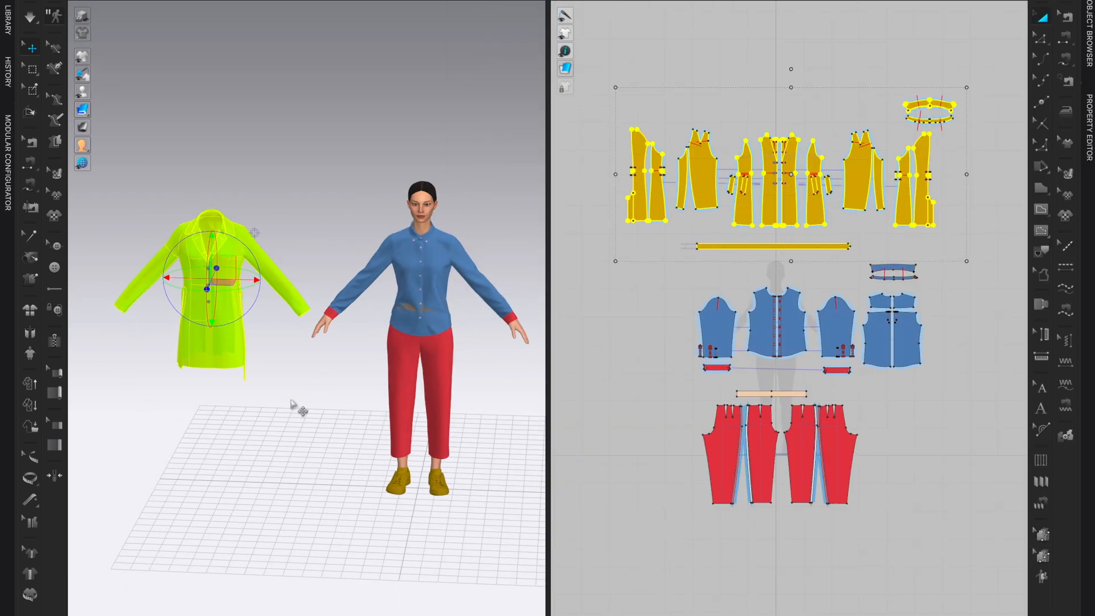
mouse_move(335, 252)
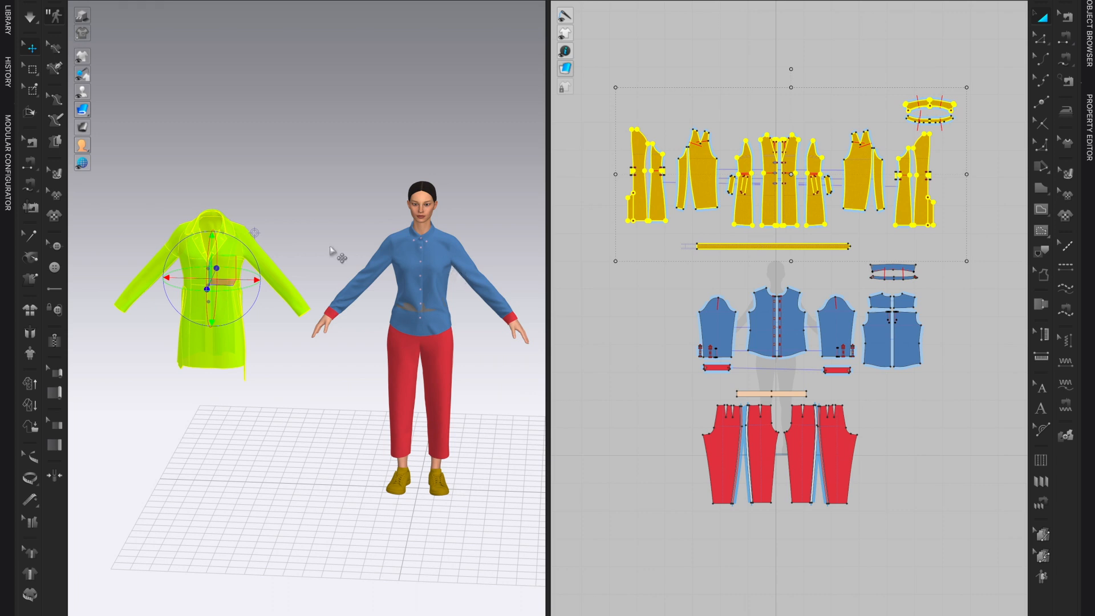
drag(216, 269, 267, 263)
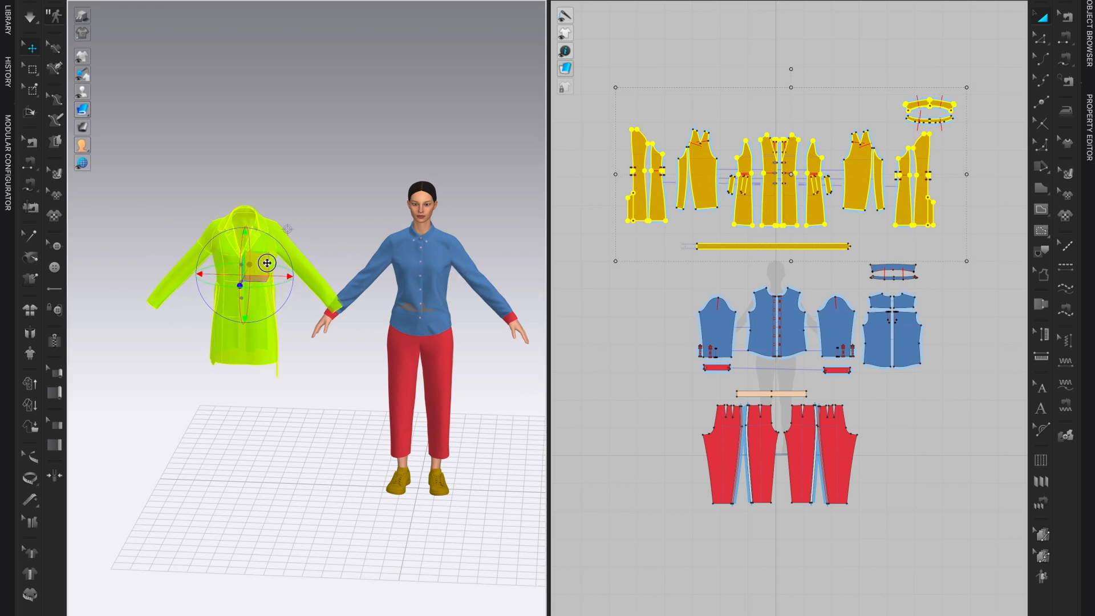
drag(267, 262, 434, 277)
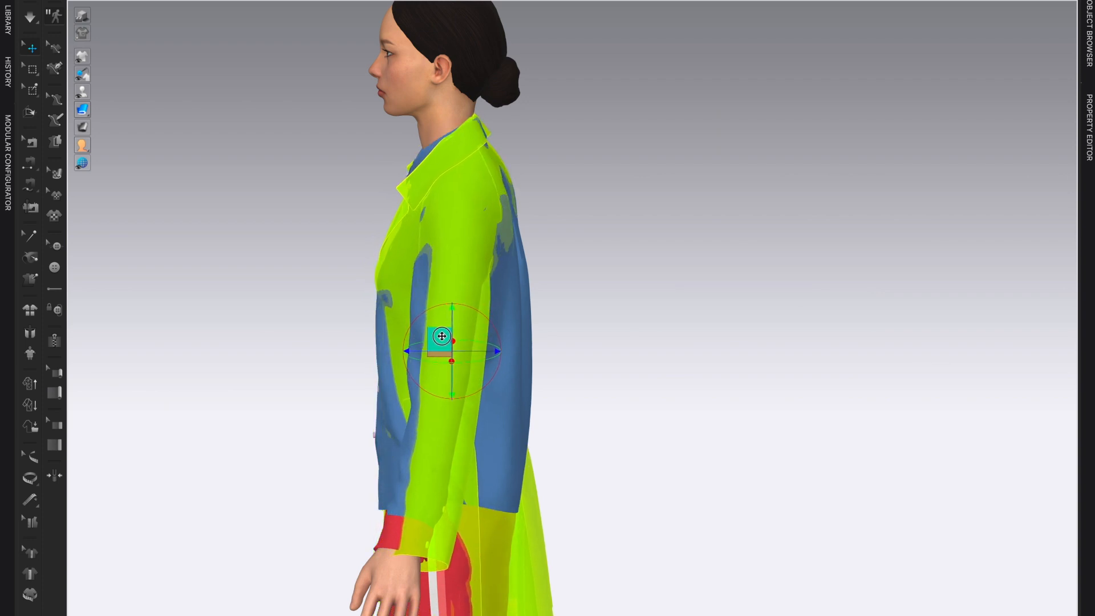
Shift the coat front-to-back and re-centre it on the avatar's torso, checking from several angles.
drag(441, 340, 441, 328)
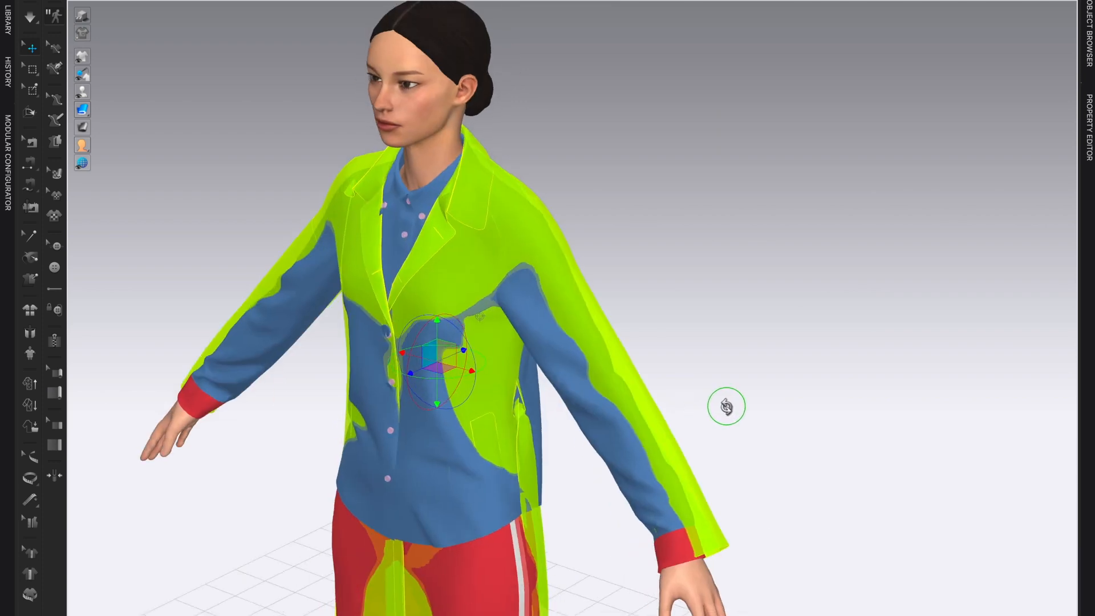
drag(726, 406, 763, 384)
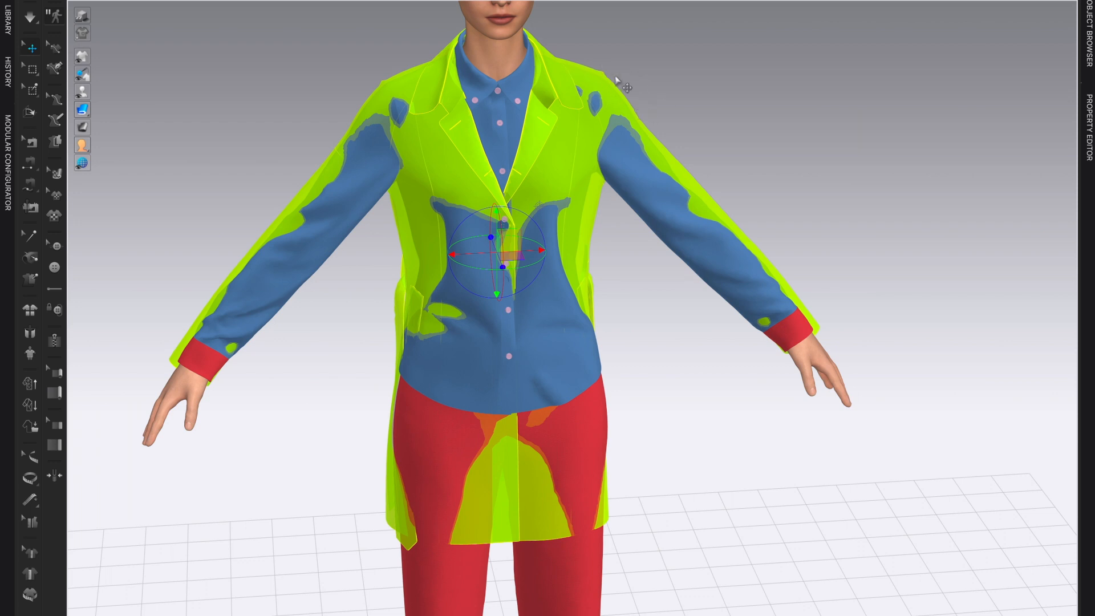
mouse_move(187, 322)
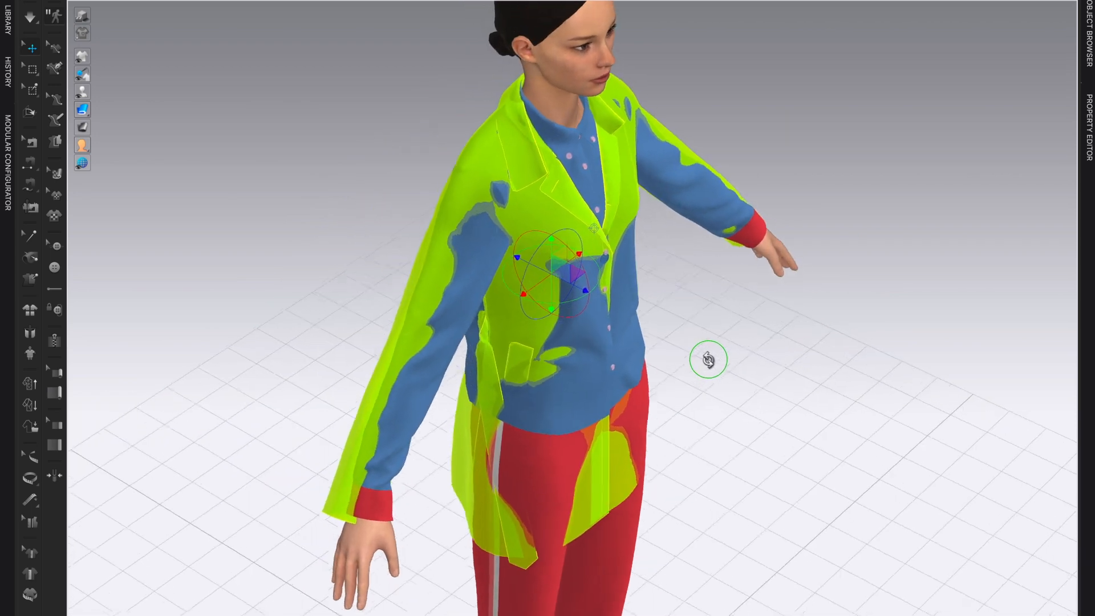
drag(709, 360, 738, 339)
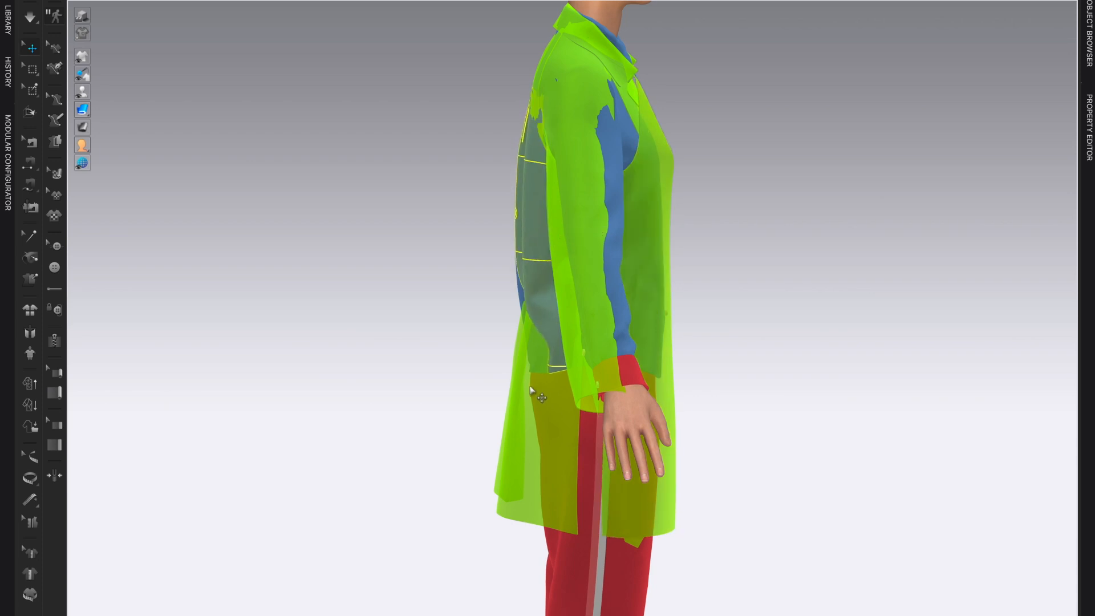
drag(530, 398, 495, 420)
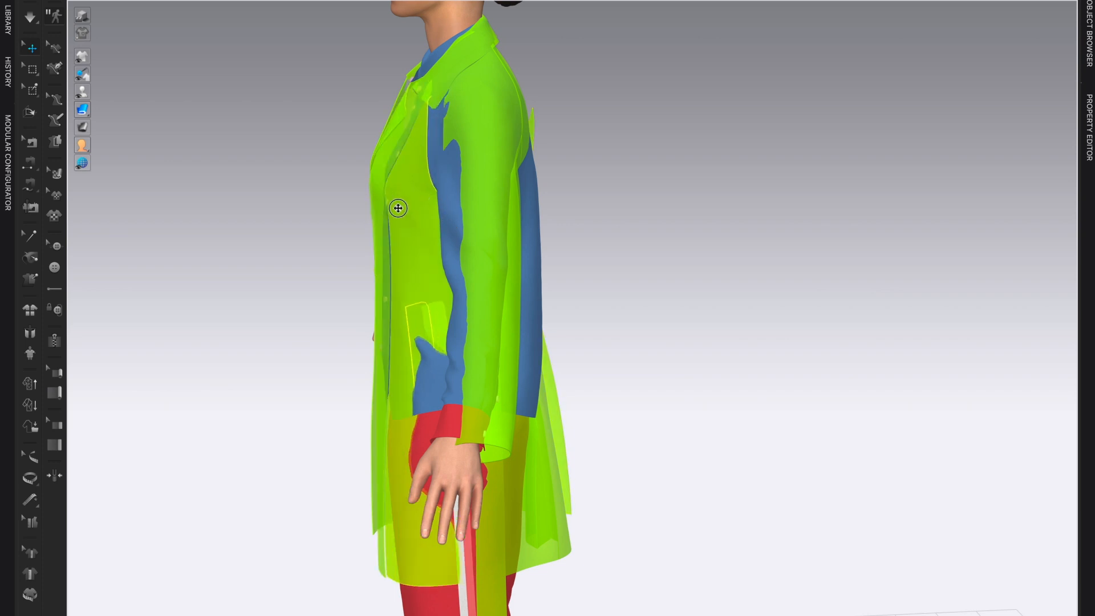
drag(398, 208, 569, 482)
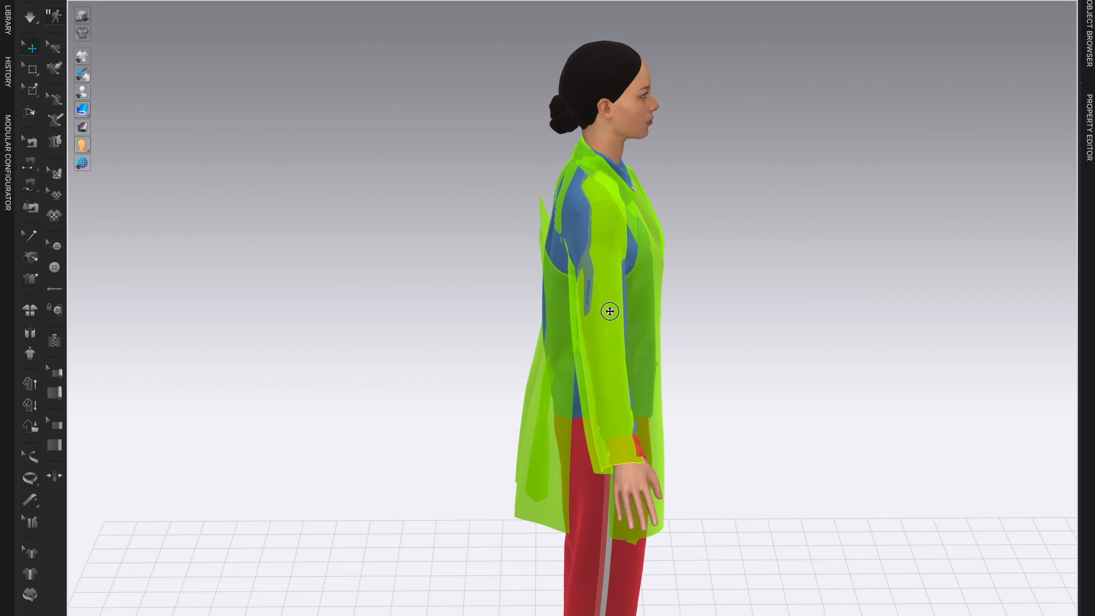
Reposition the coat and its back shoulder piece so it hangs squarely on the avatar.
drag(609, 311, 799, 397)
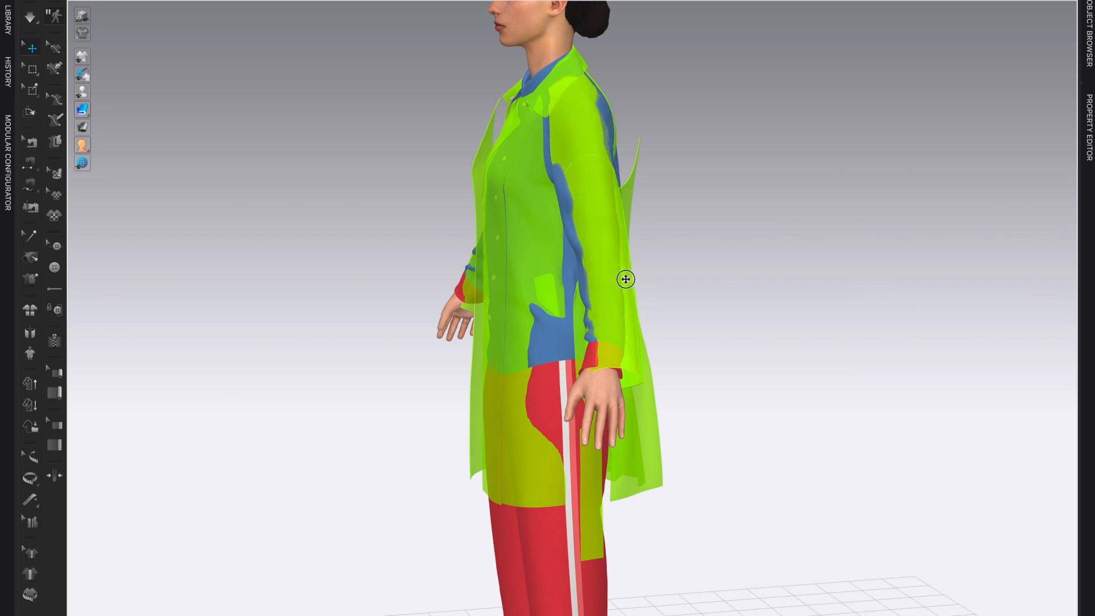
click(625, 279)
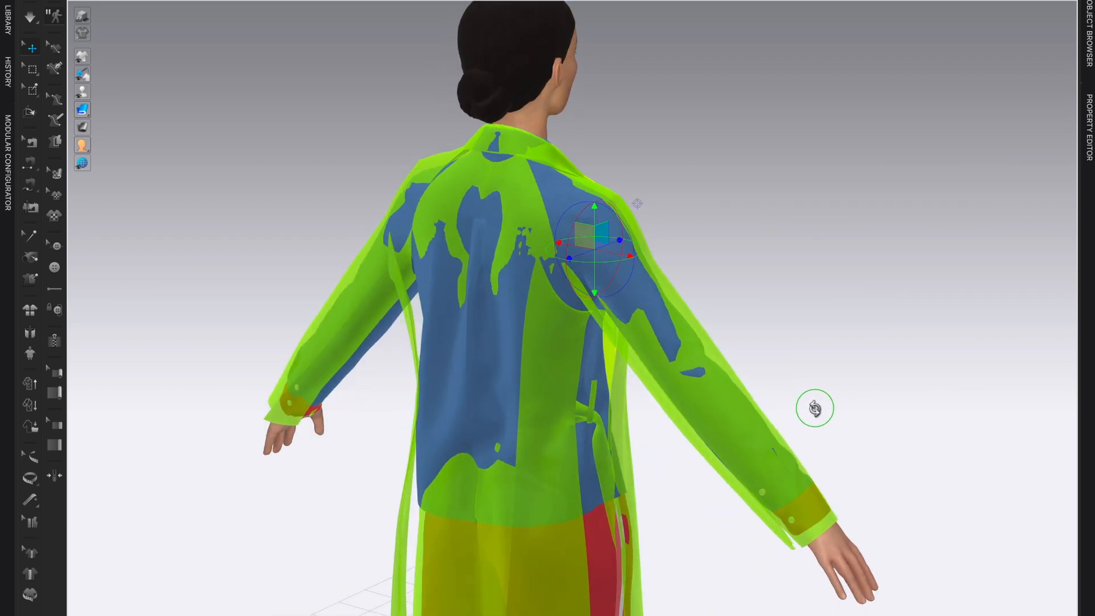
drag(814, 408, 489, 230)
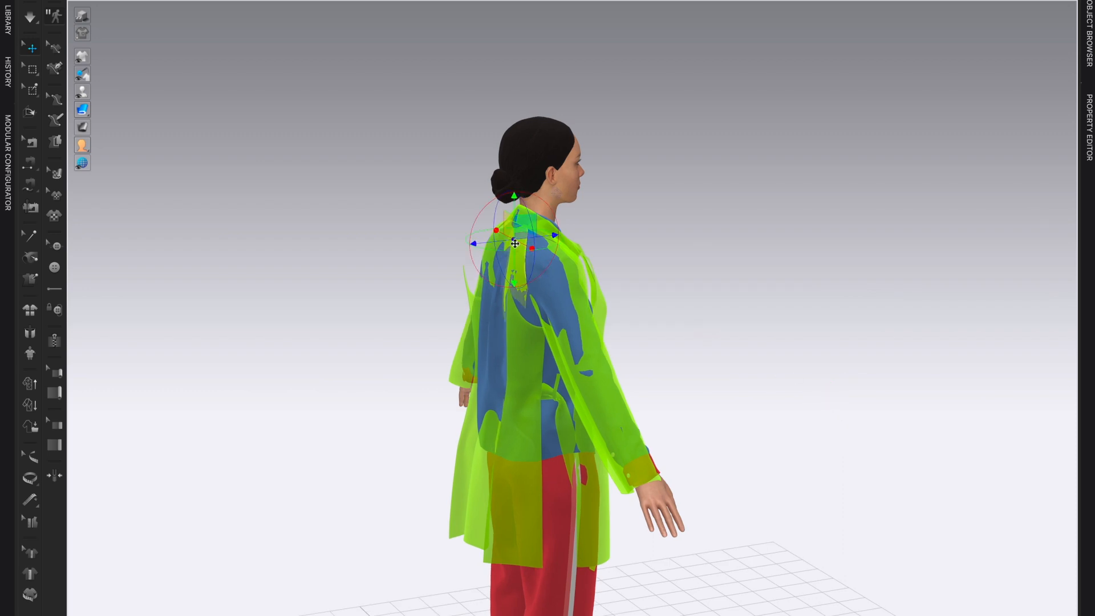
drag(514, 243, 486, 245)
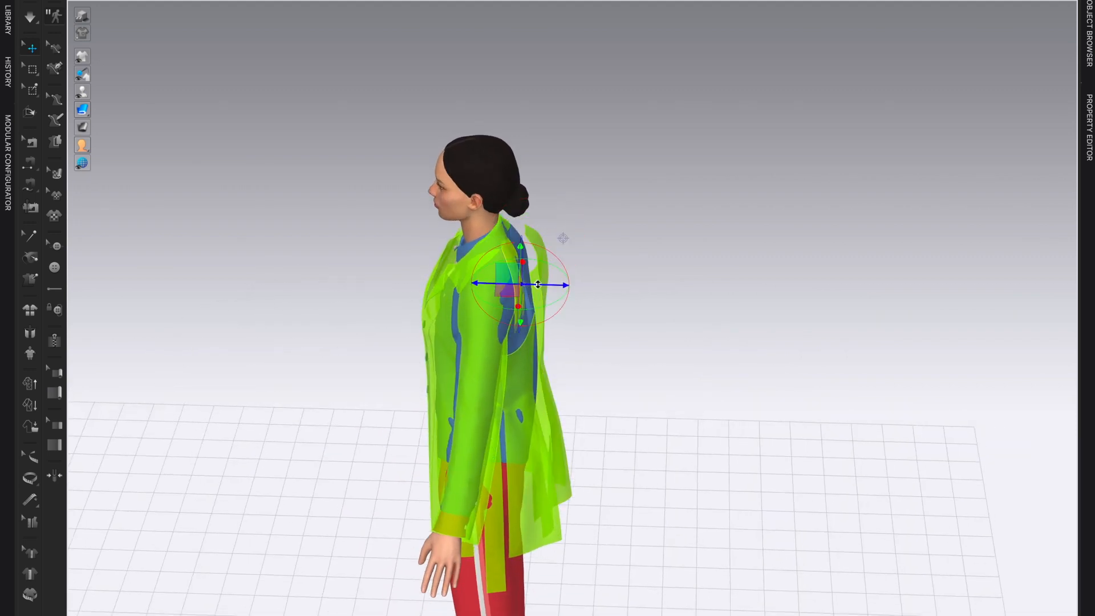
drag(538, 285, 559, 285)
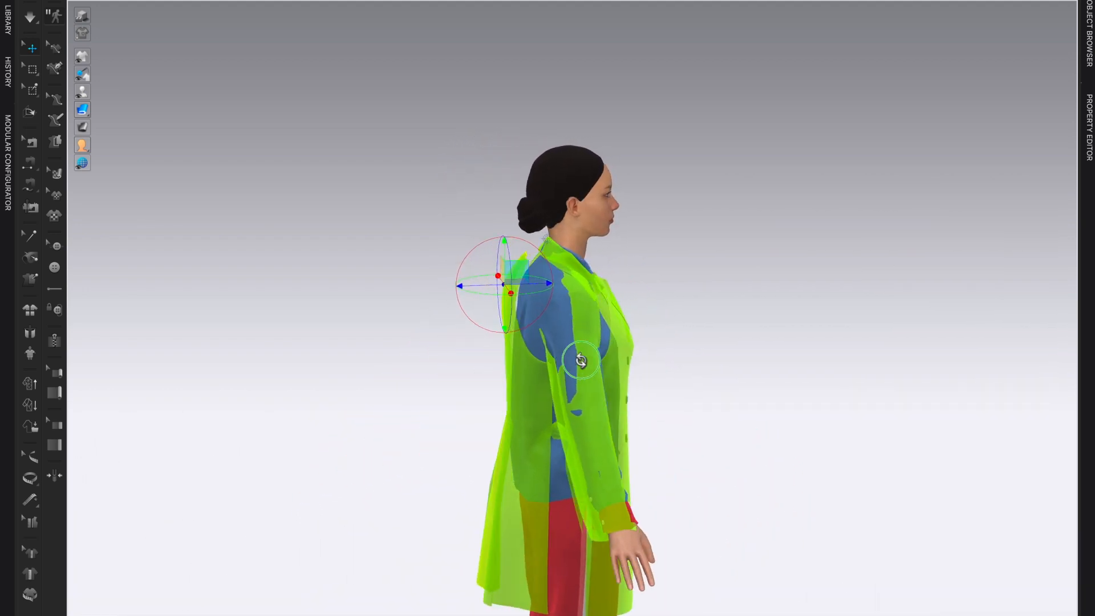
drag(579, 360, 636, 363)
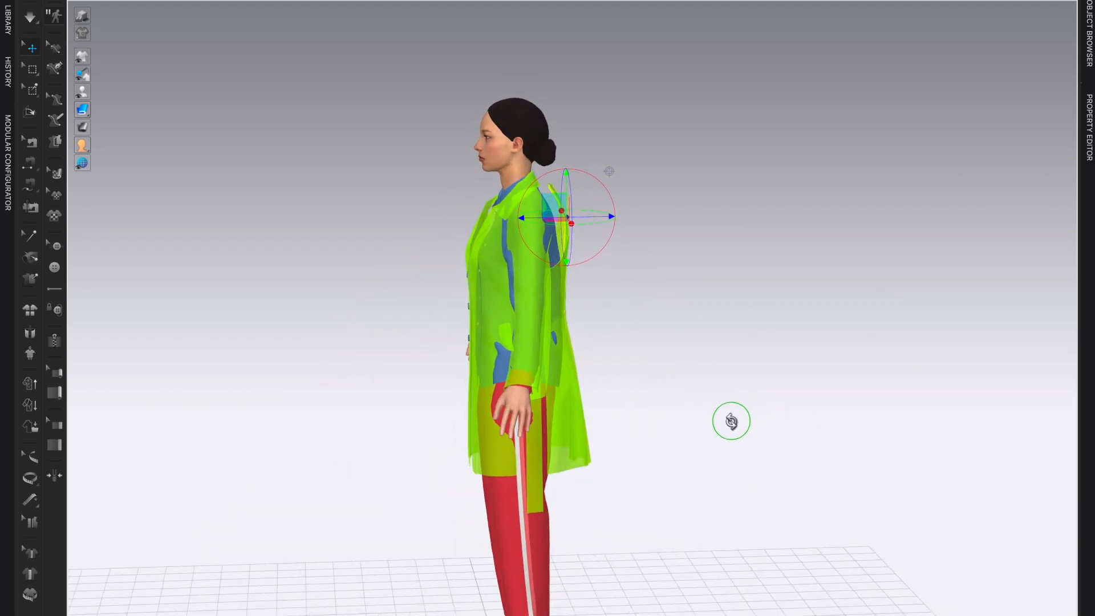
drag(732, 420, 695, 415)
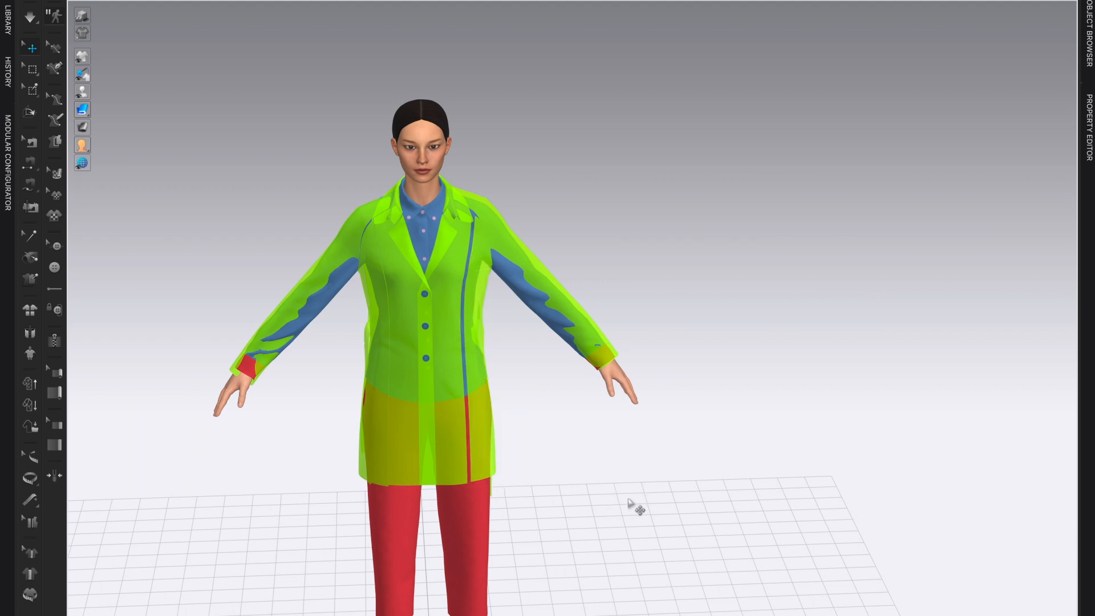
mouse_move(494, 354)
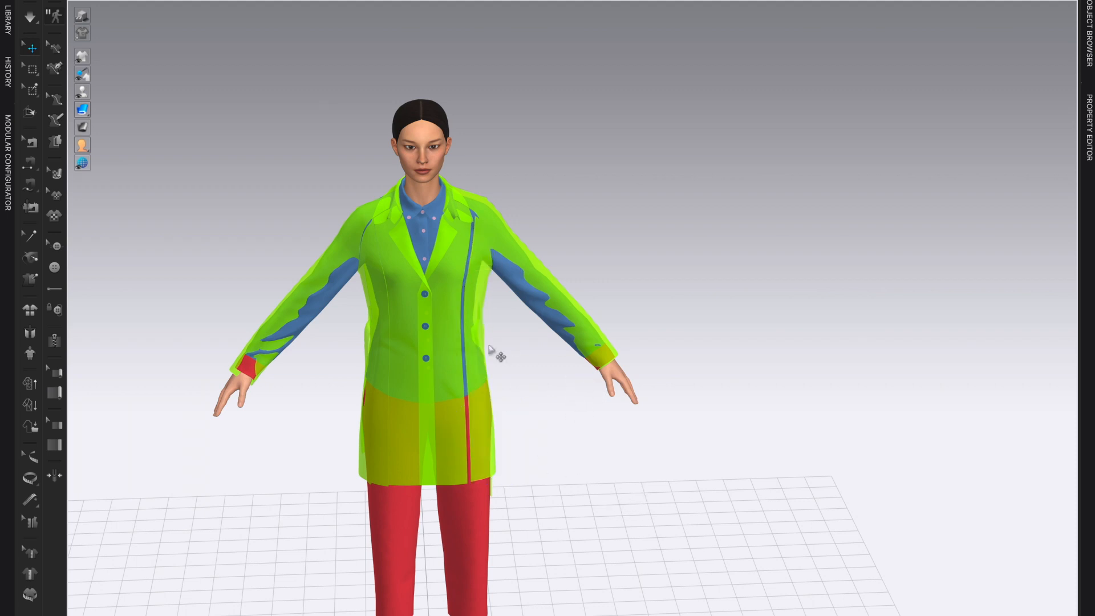
Orbit to the avatar's back, select the lower back panel, then return to the front.
drag(499, 356, 533, 524)
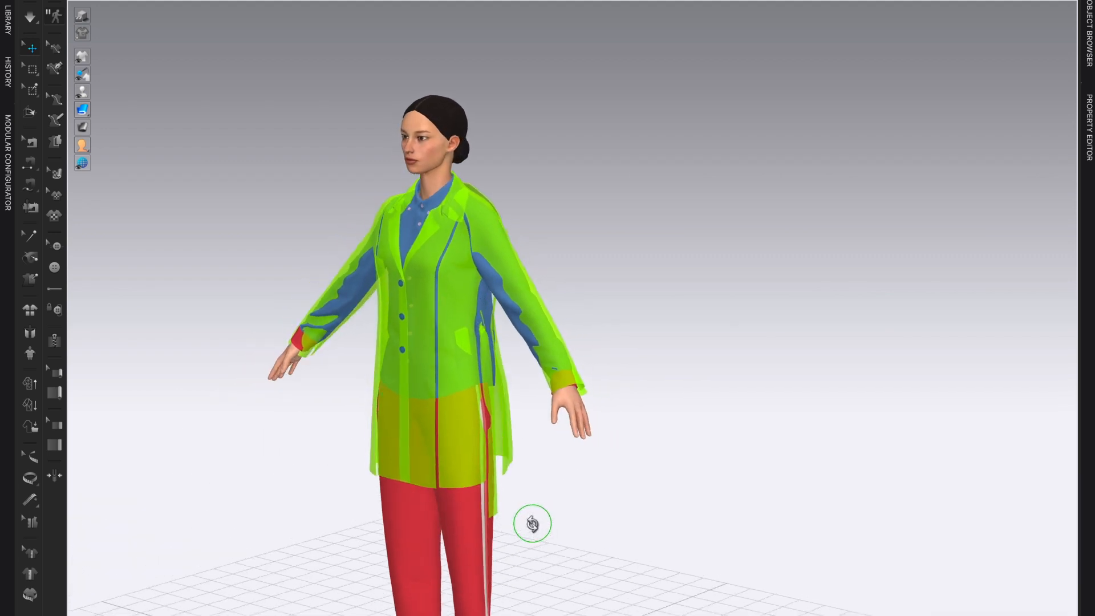
drag(532, 523, 369, 526)
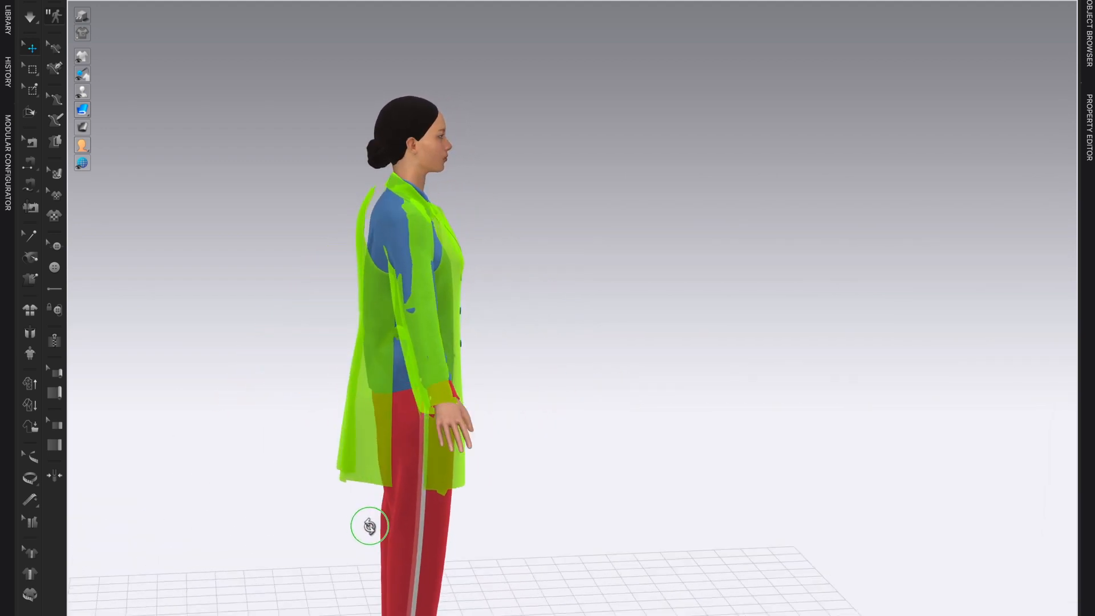
drag(371, 525, 414, 533)
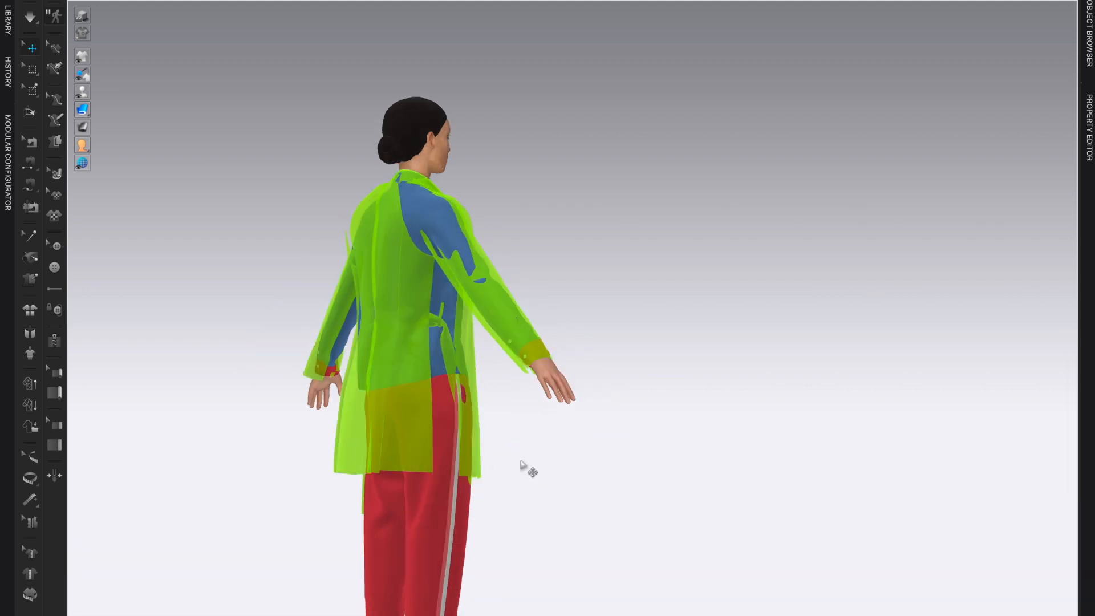
click(439, 291)
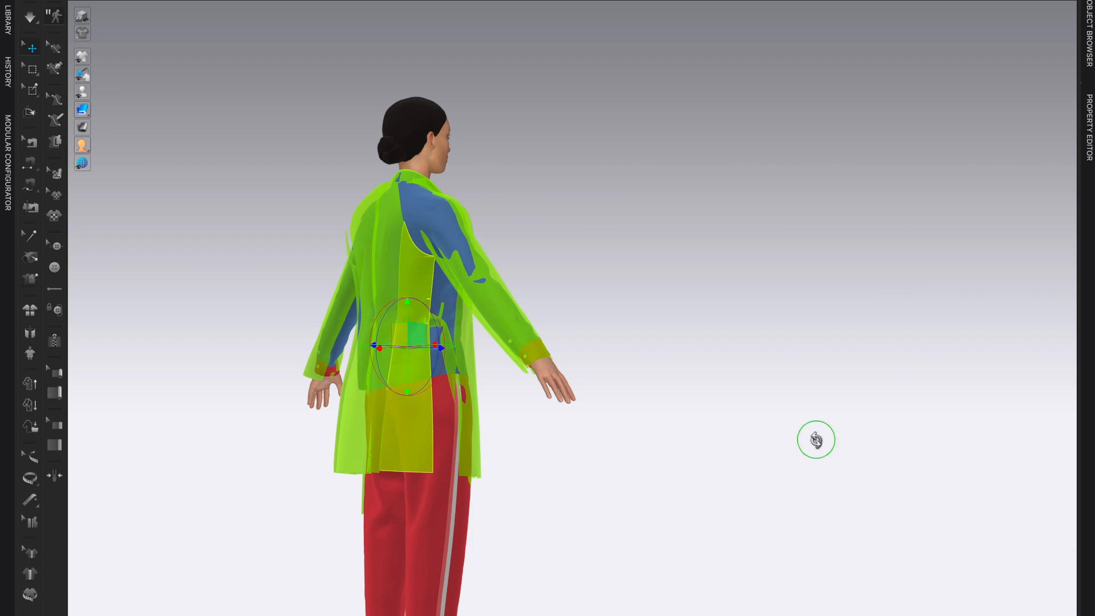
drag(815, 439, 756, 339)
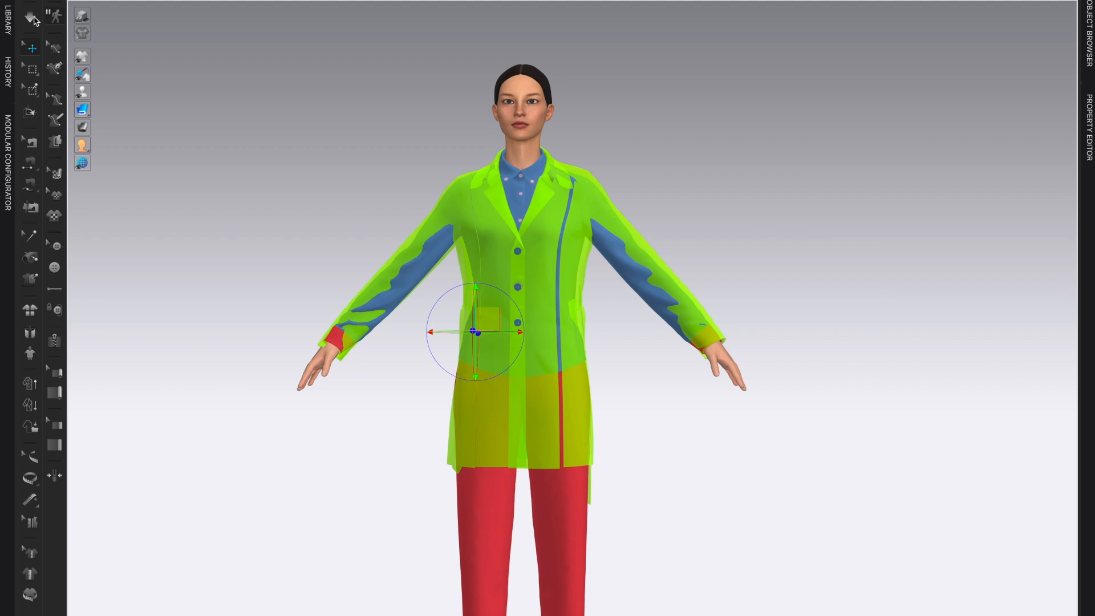
Select a front piece of the coat.
click(30, 16)
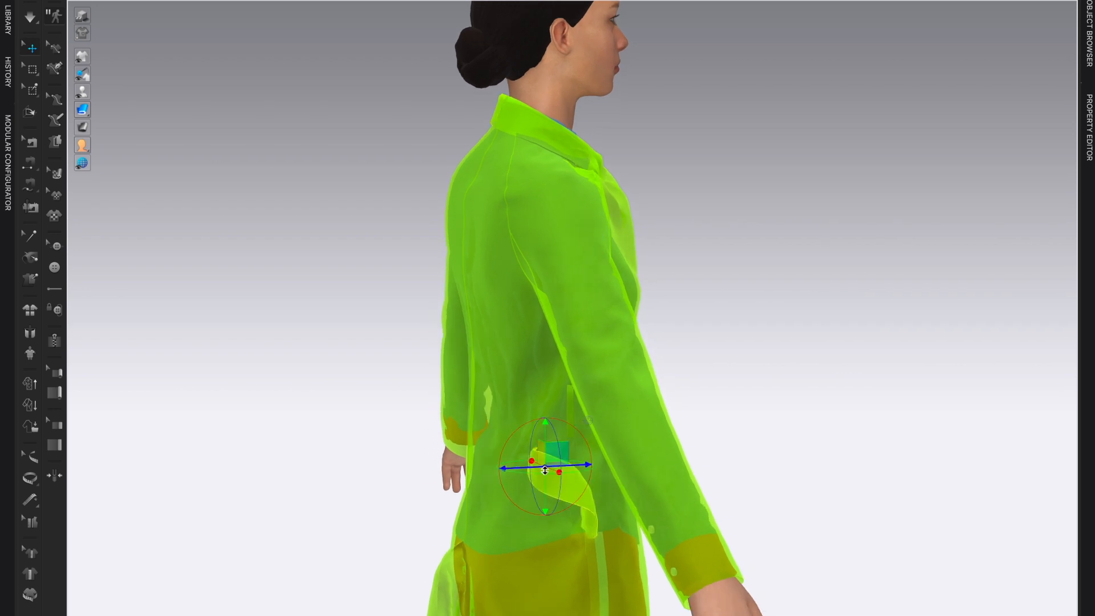
drag(559, 469, 531, 454)
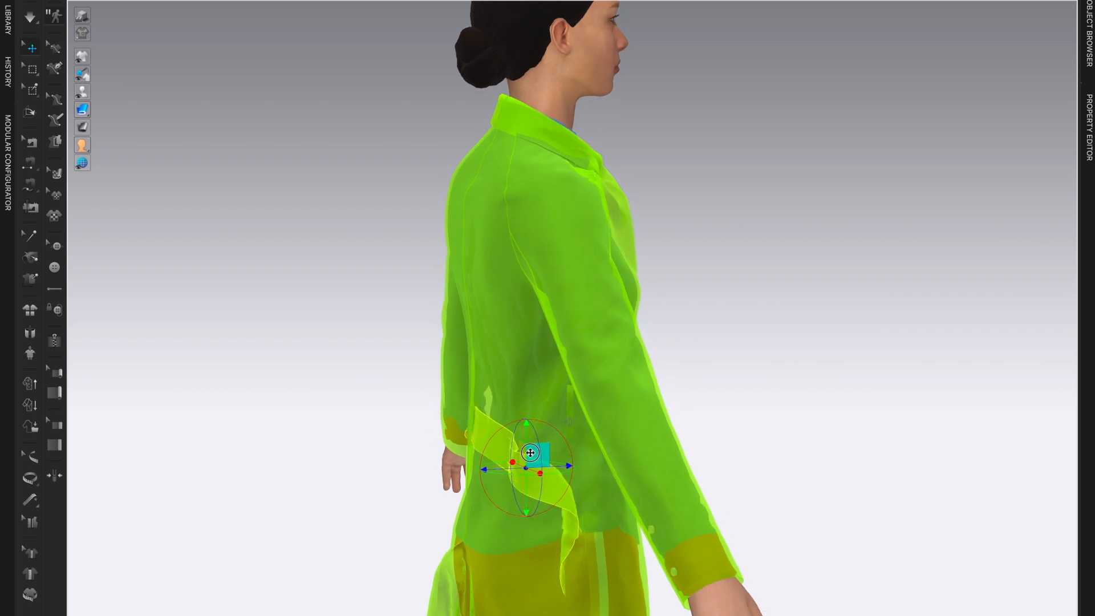
click(31, 16)
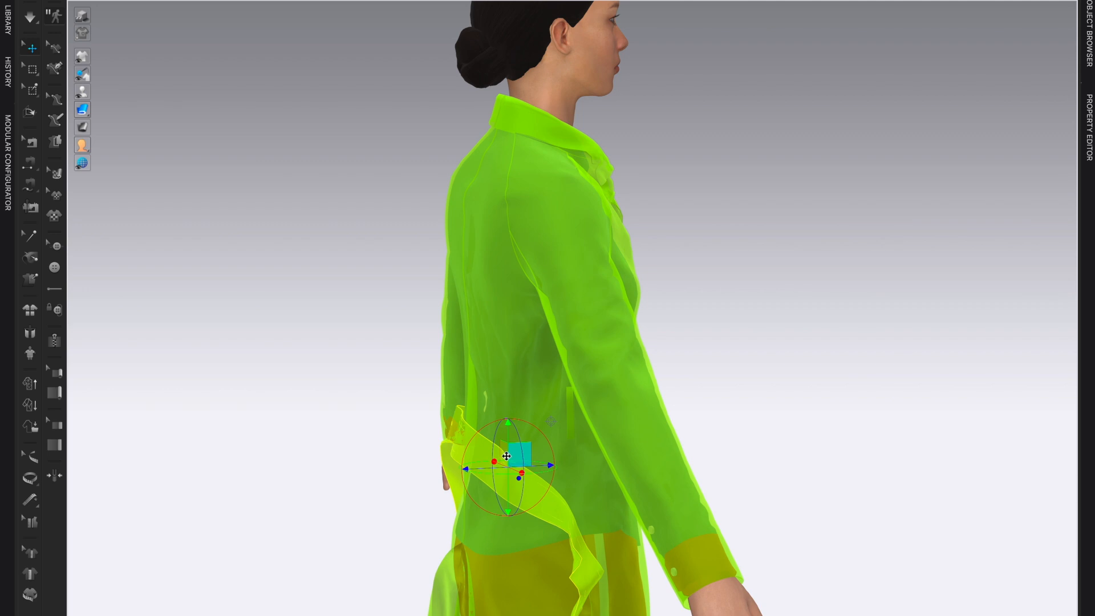
drag(507, 458, 520, 408)
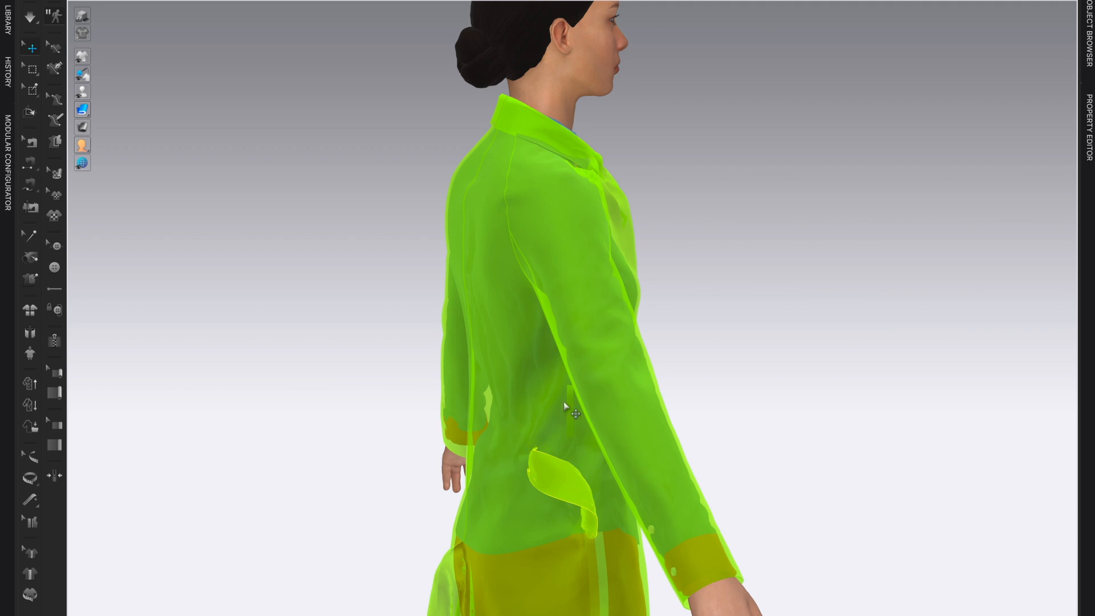
mouse_move(582, 489)
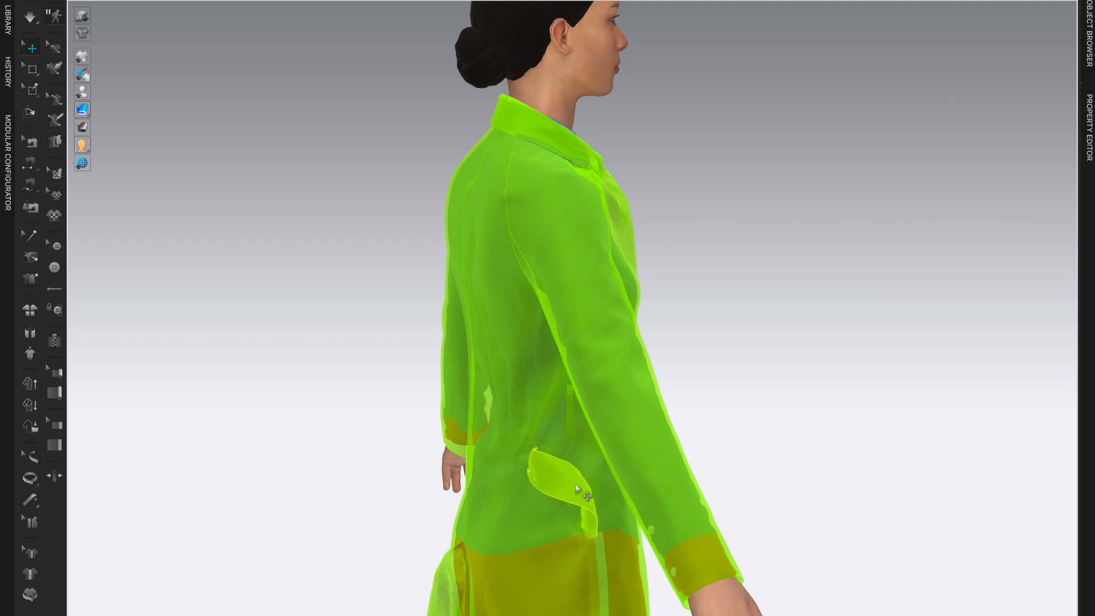
drag(583, 489, 537, 472)
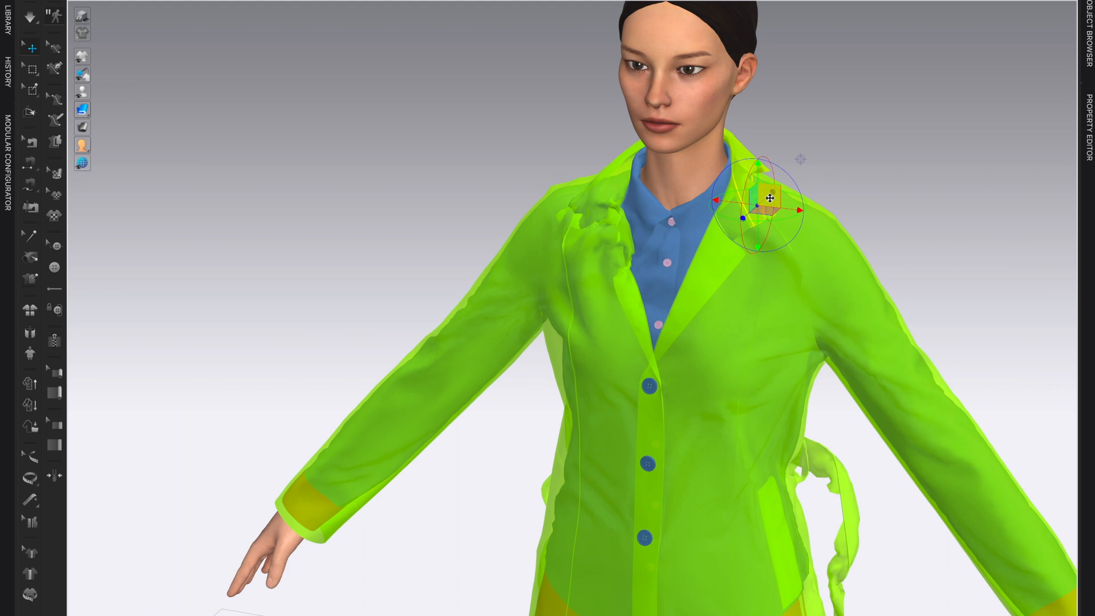
Nudge the crumpled collar piece upward and run the simulation.
drag(770, 196, 770, 187)
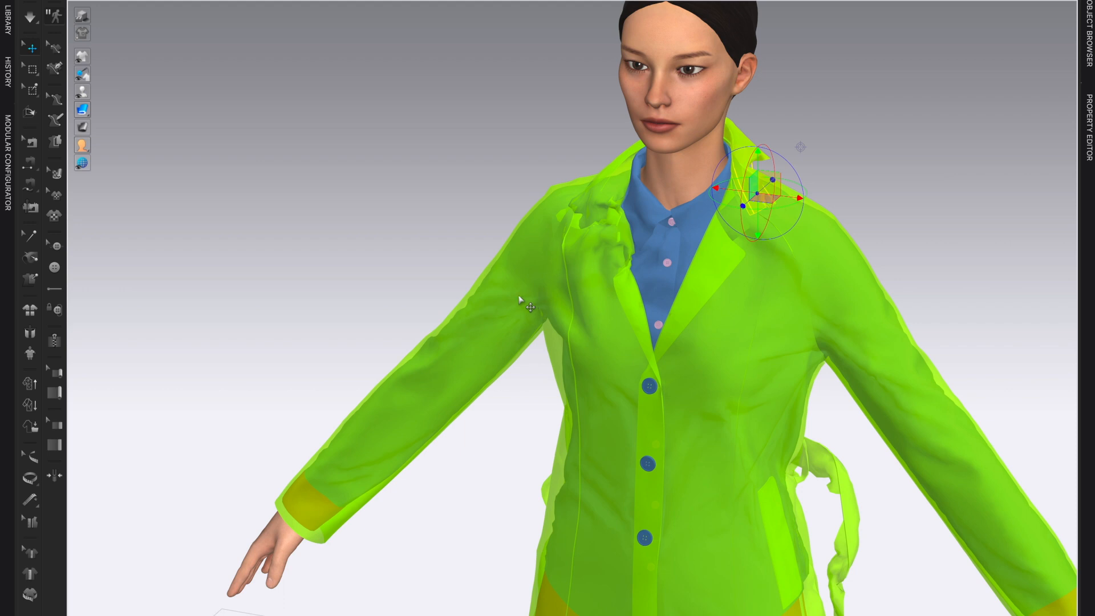
click(31, 18)
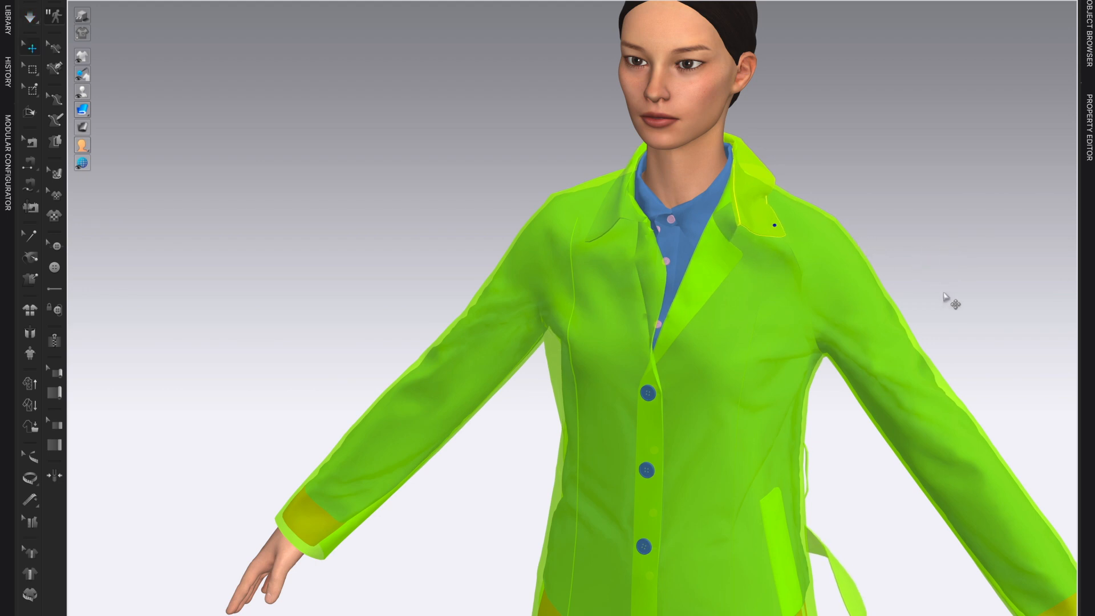
drag(946, 296, 845, 321)
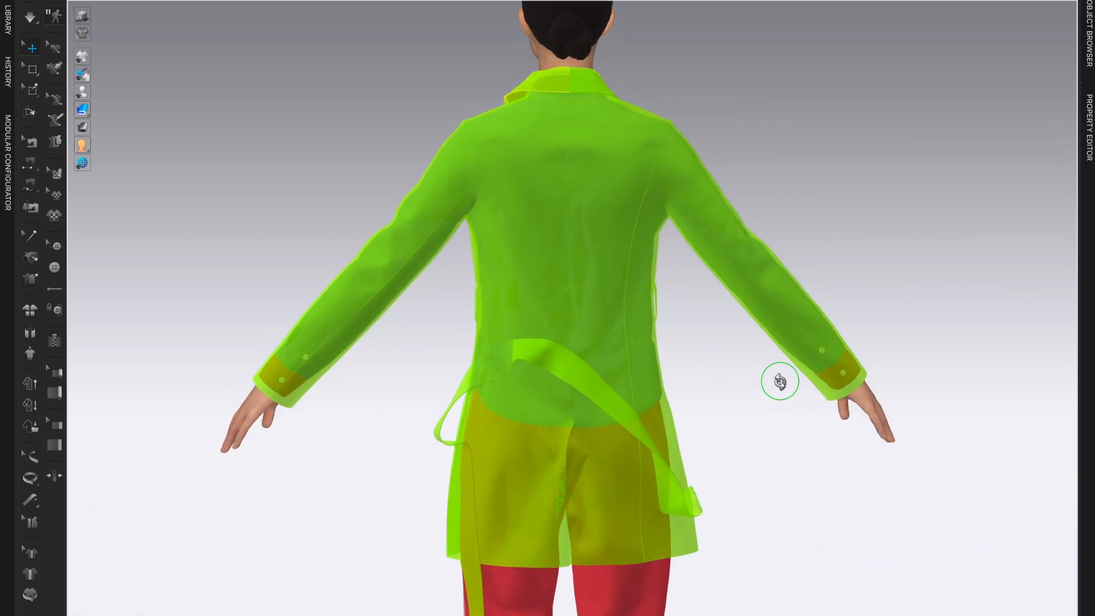
drag(780, 381, 662, 438)
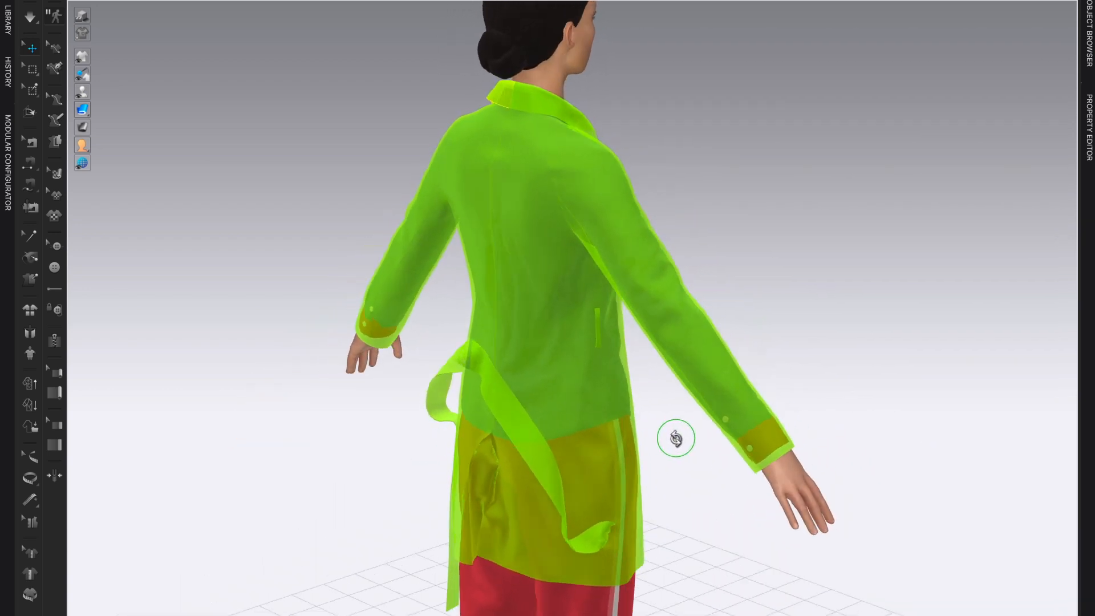
drag(675, 438, 461, 333)
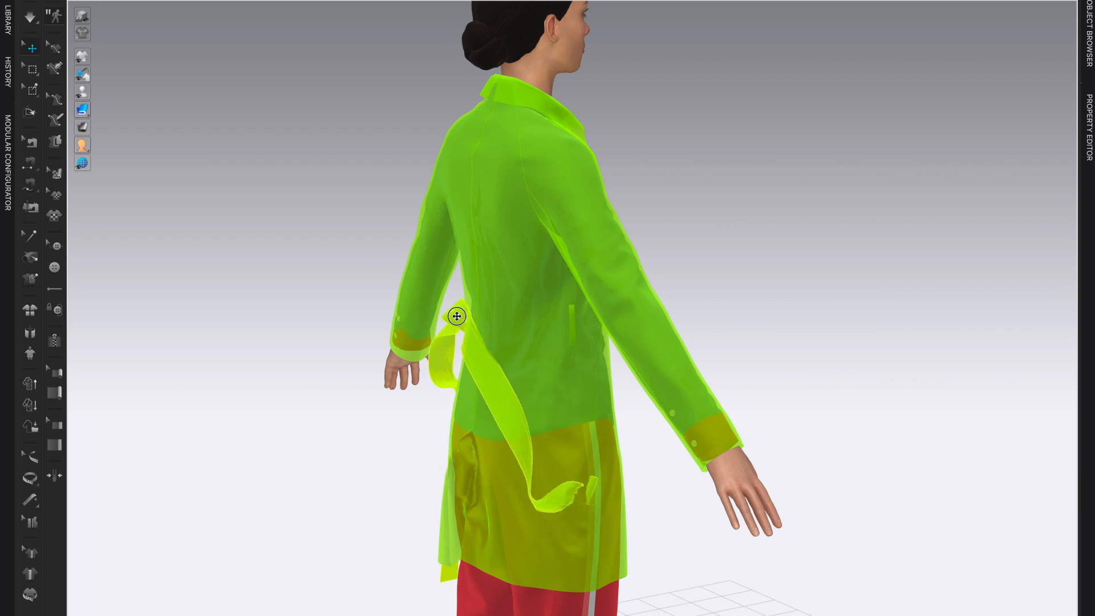
drag(456, 316, 763, 528)
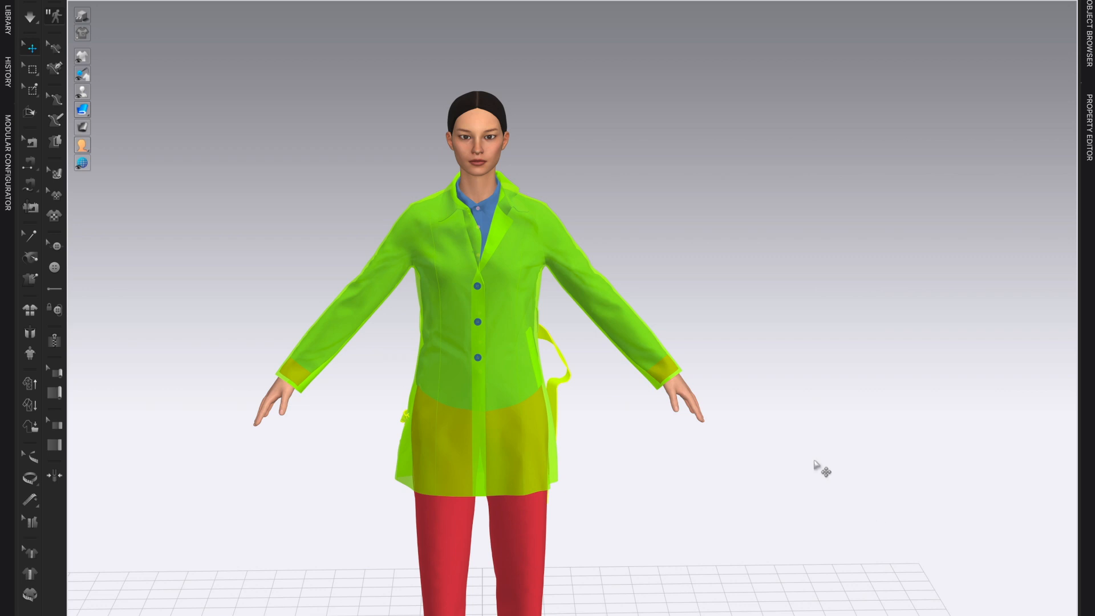
mouse_move(398, 223)
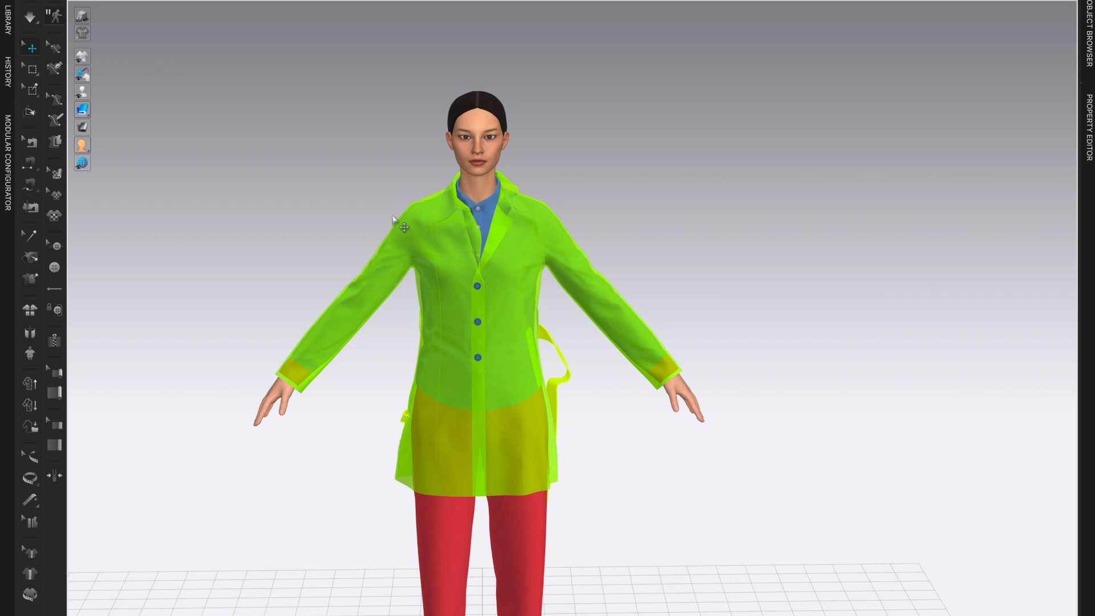
mouse_move(317, 284)
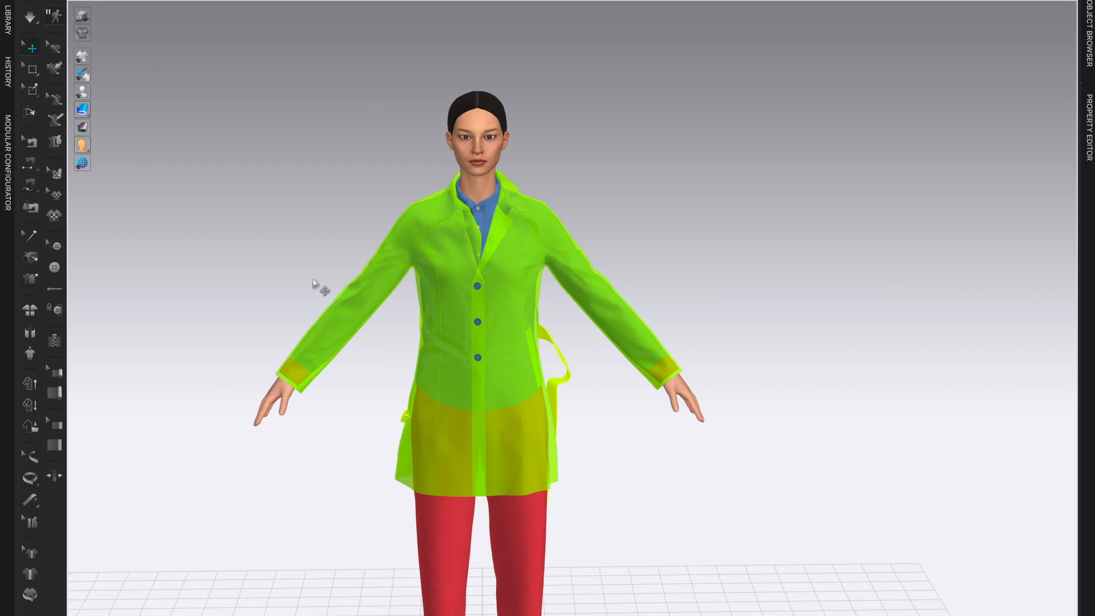
mouse_move(902, 544)
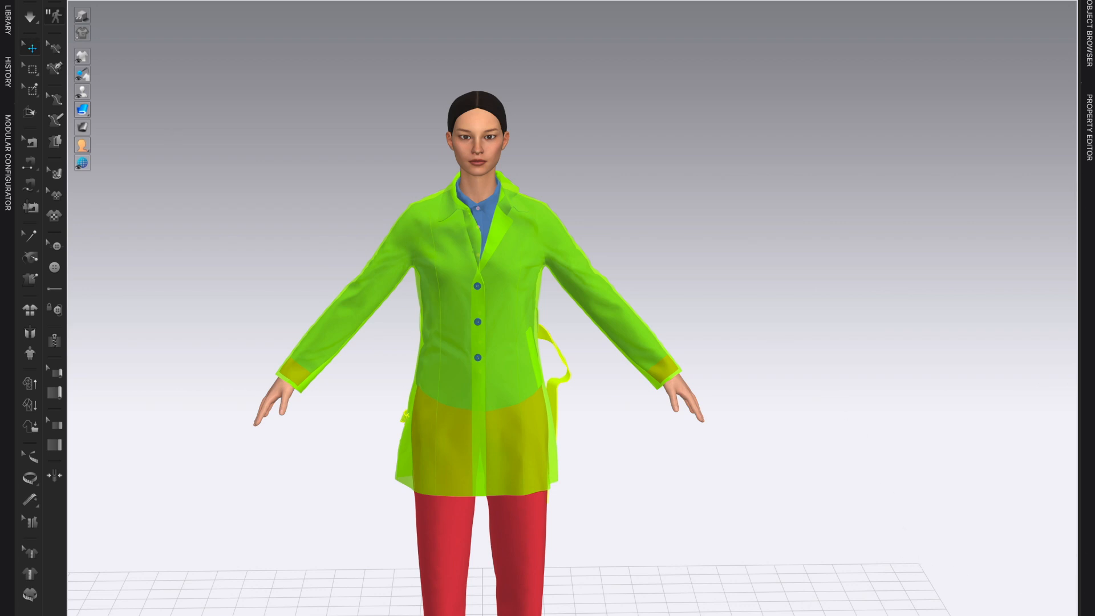
mouse_move(786, 340)
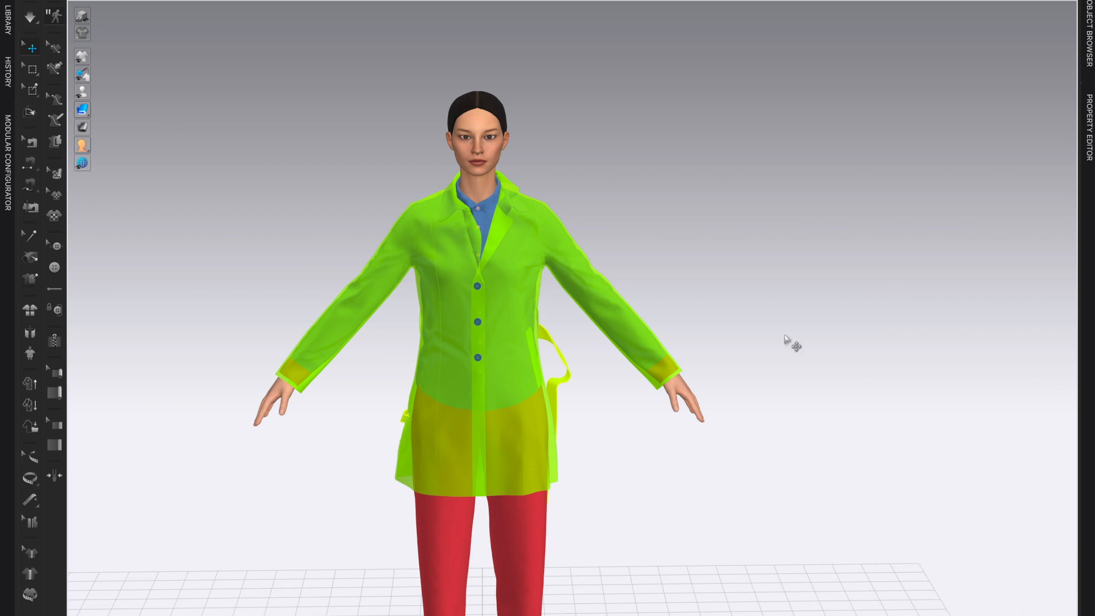
mouse_move(976, 582)
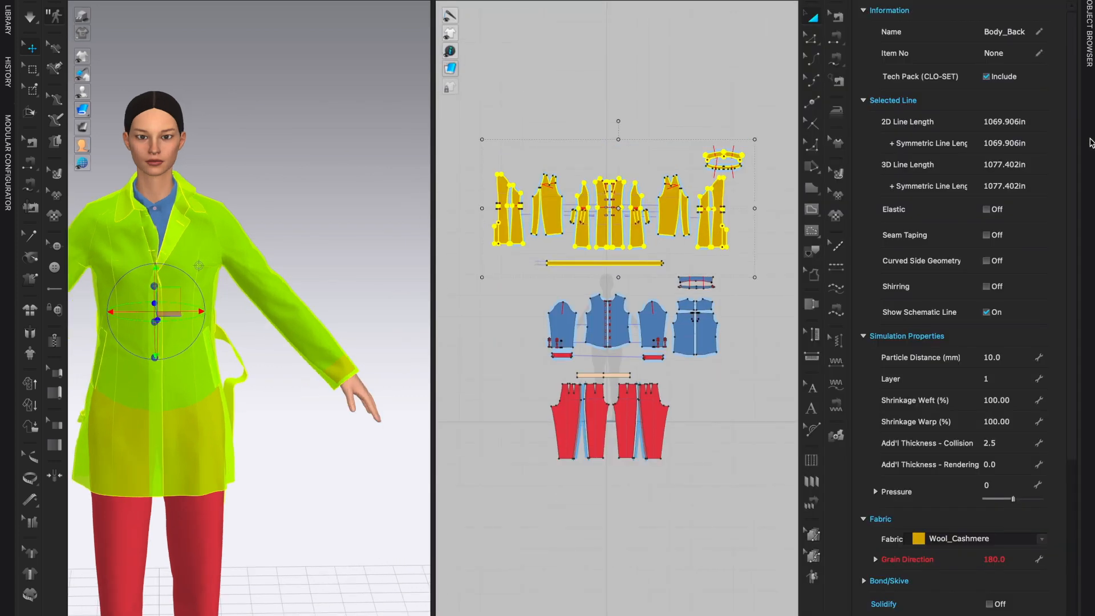
mouse_move(939, 356)
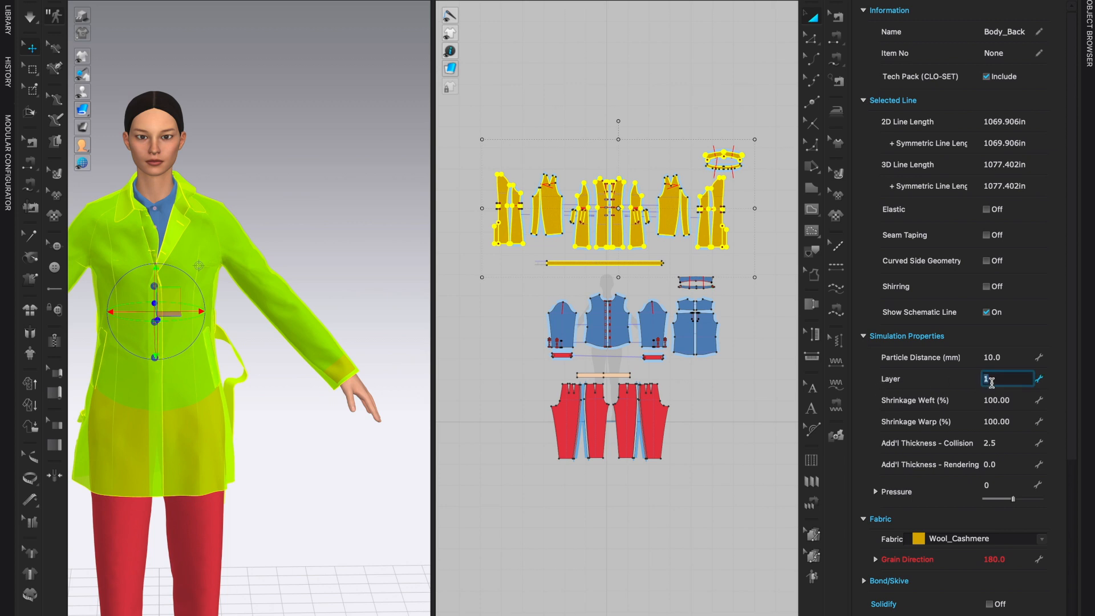
Enter 0 as the coat pieces' simulation layer value.
text(0)
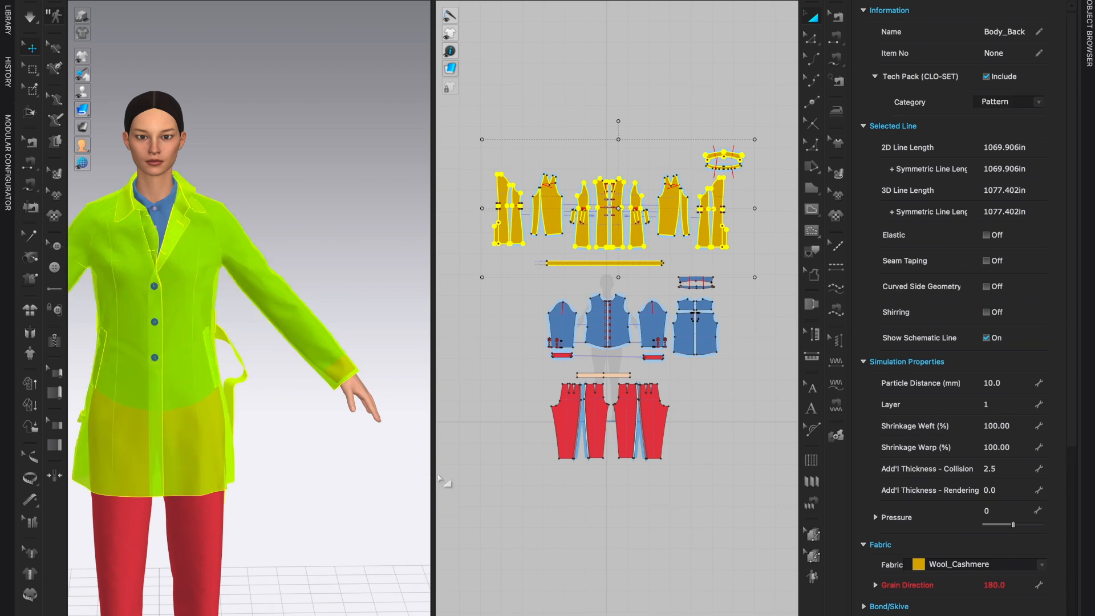
mouse_move(271, 373)
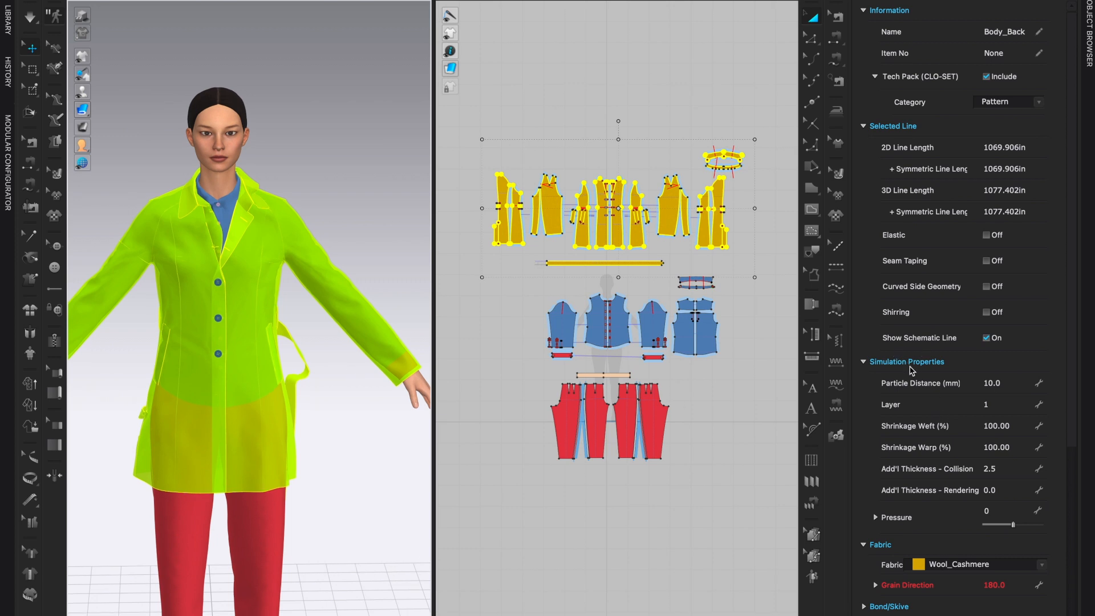
mouse_move(951, 340)
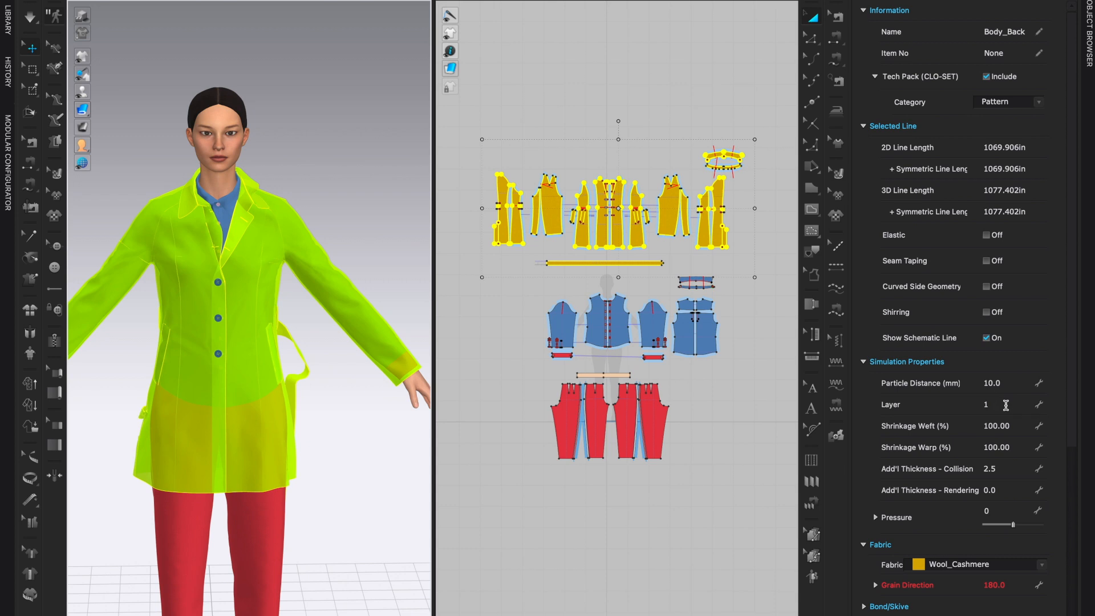
click(1007, 404)
text(0)
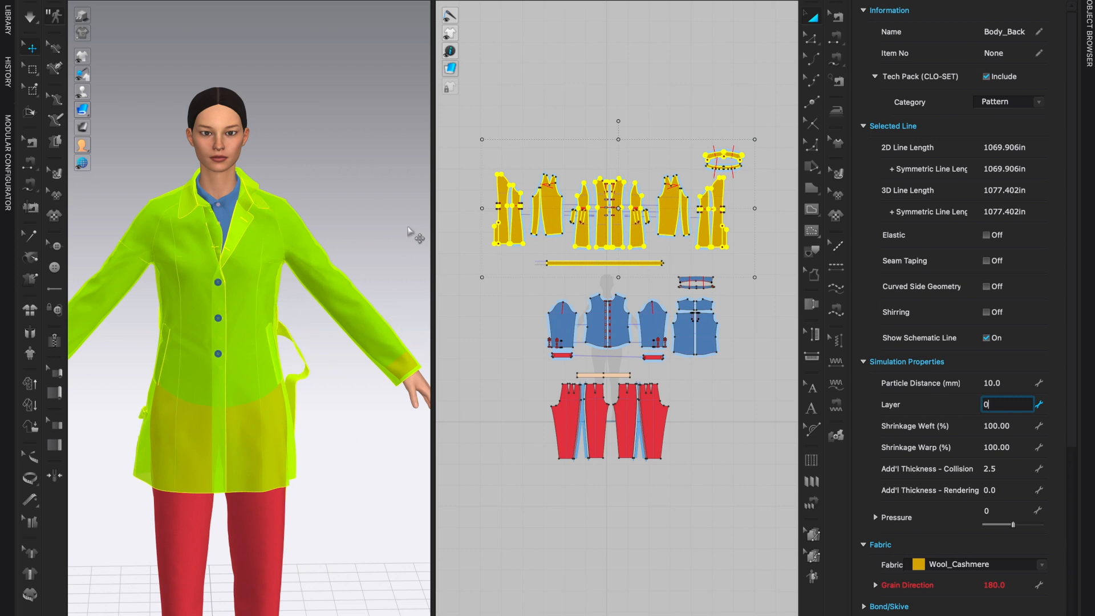
mouse_move(375, 276)
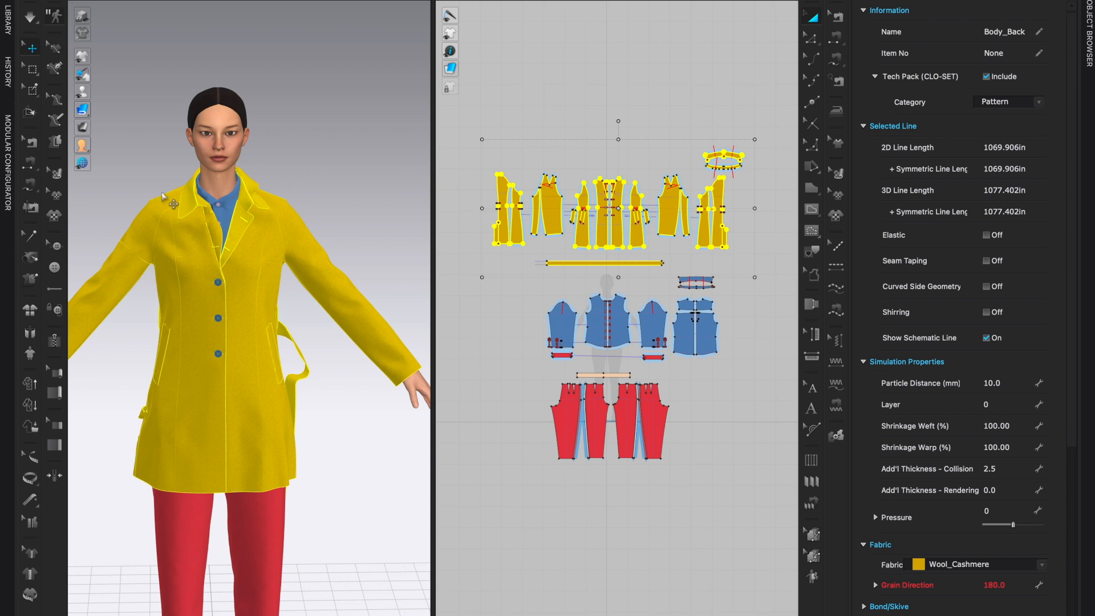
mouse_move(265, 235)
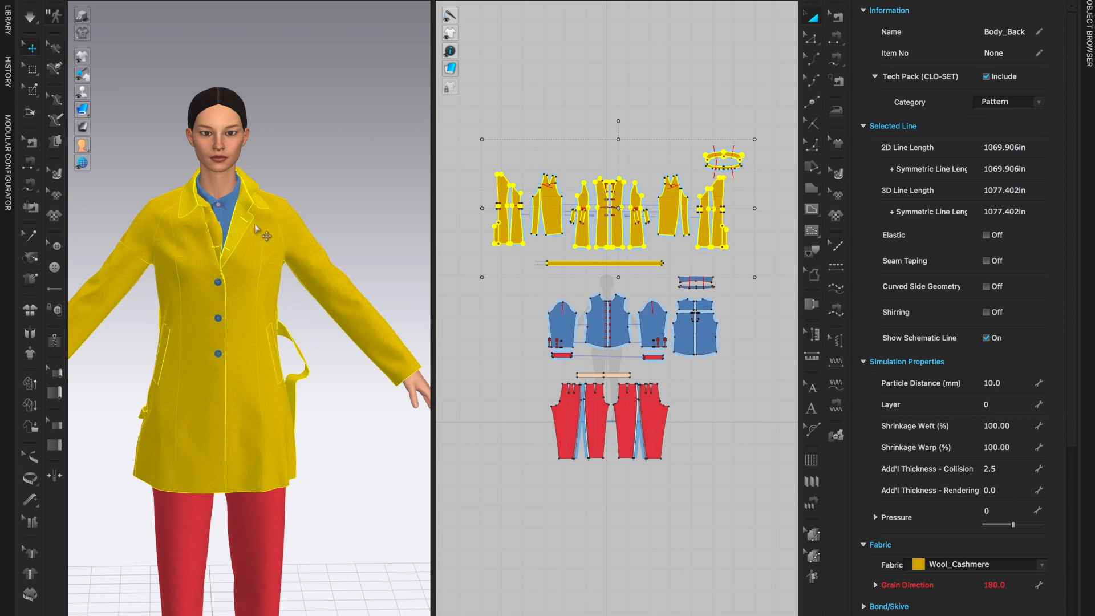
mouse_move(869, 3)
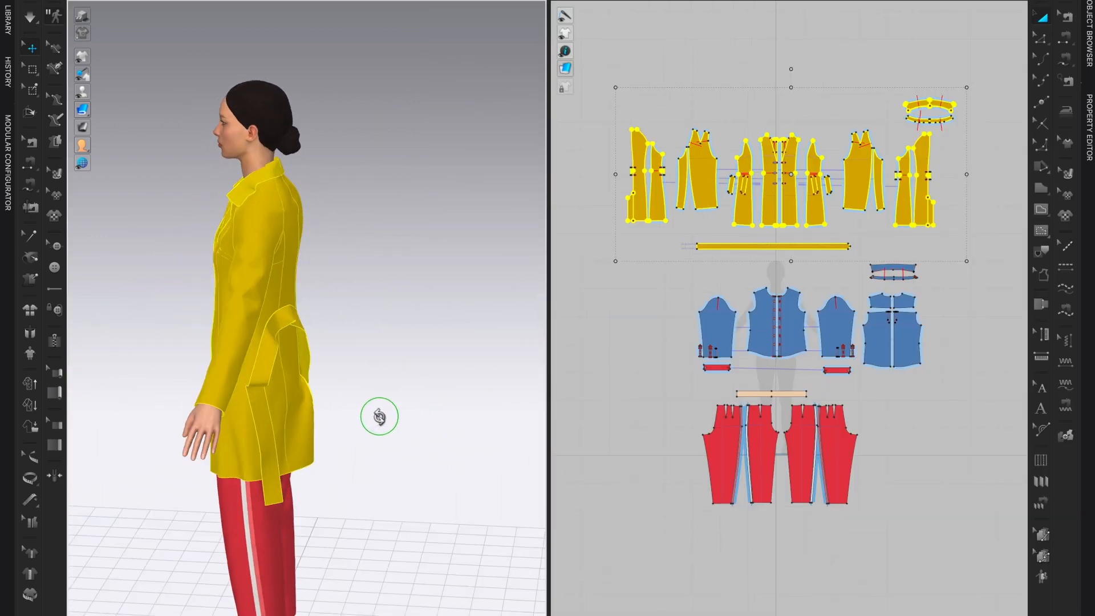
Orbit the 3D view to face the avatar's front.
drag(379, 416, 442, 407)
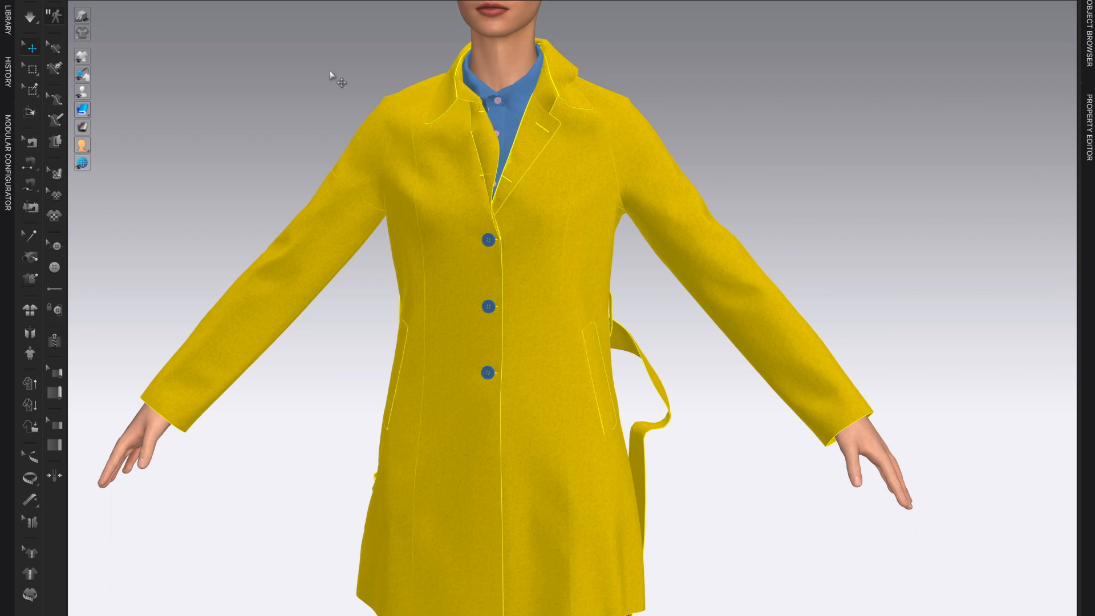
mouse_move(712, 332)
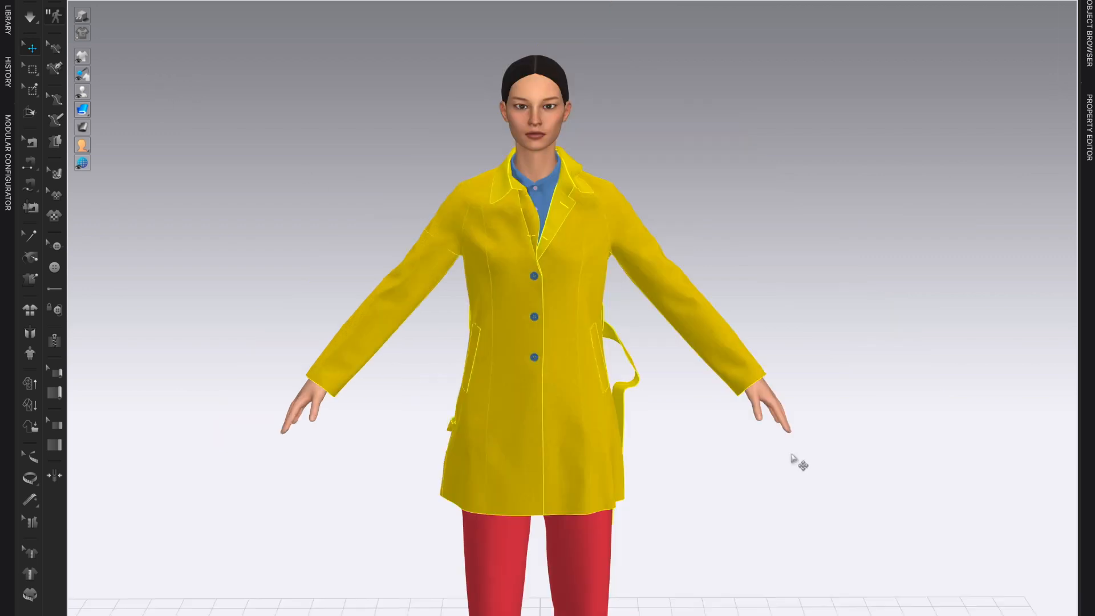
mouse_move(828, 465)
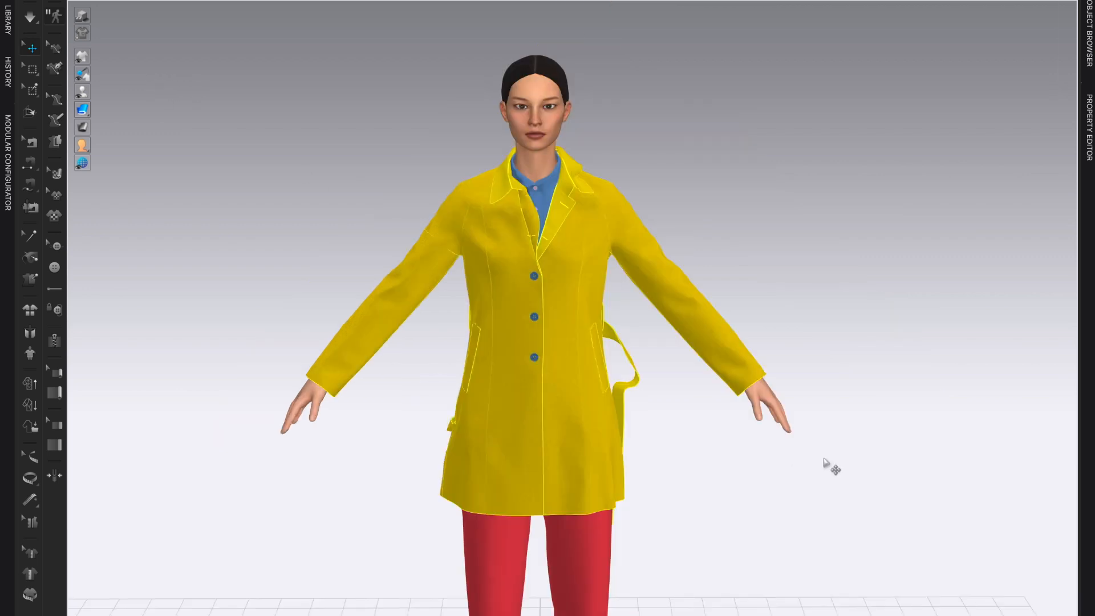